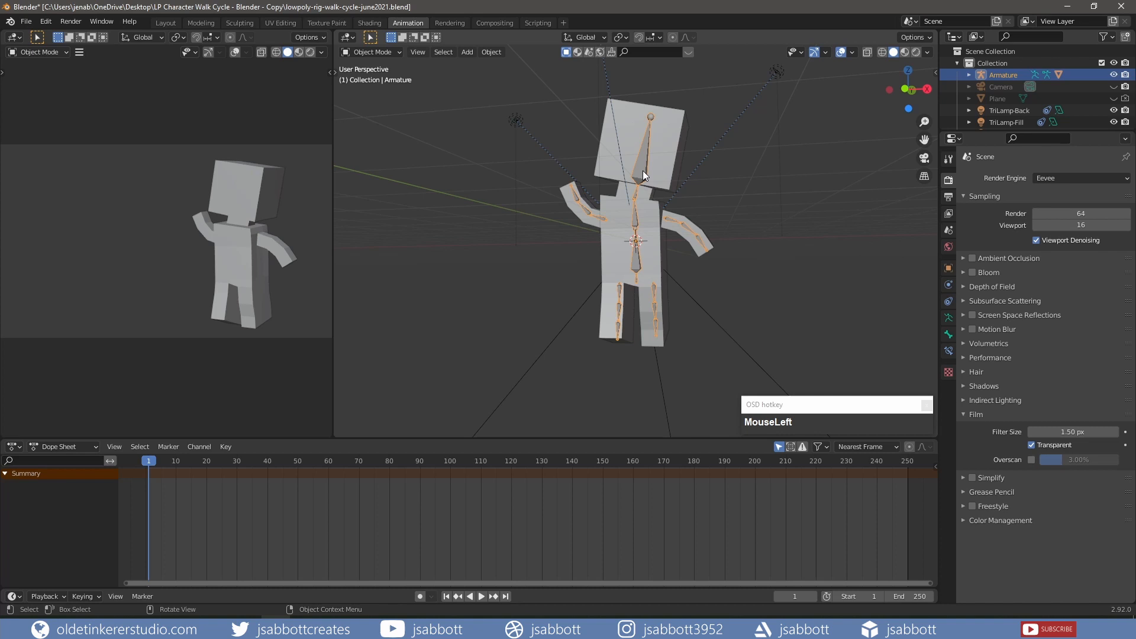
# Step: Select all rig bones in Pose Mode and clear their rotation and location to the T-pose
pyautogui.press('Tab')
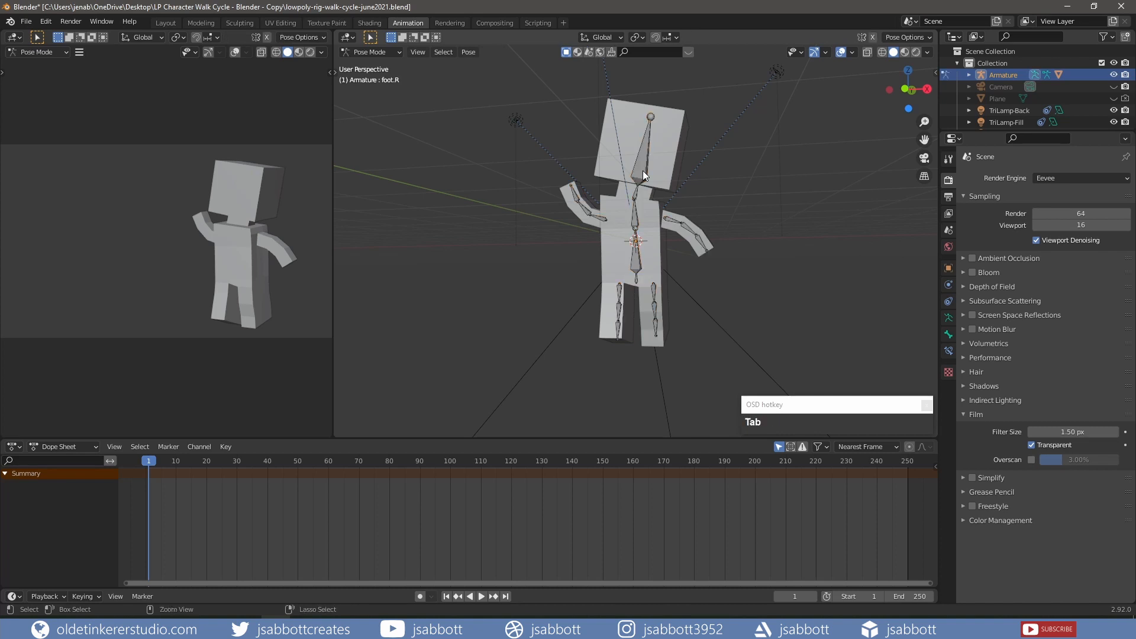
pyautogui.press('a')
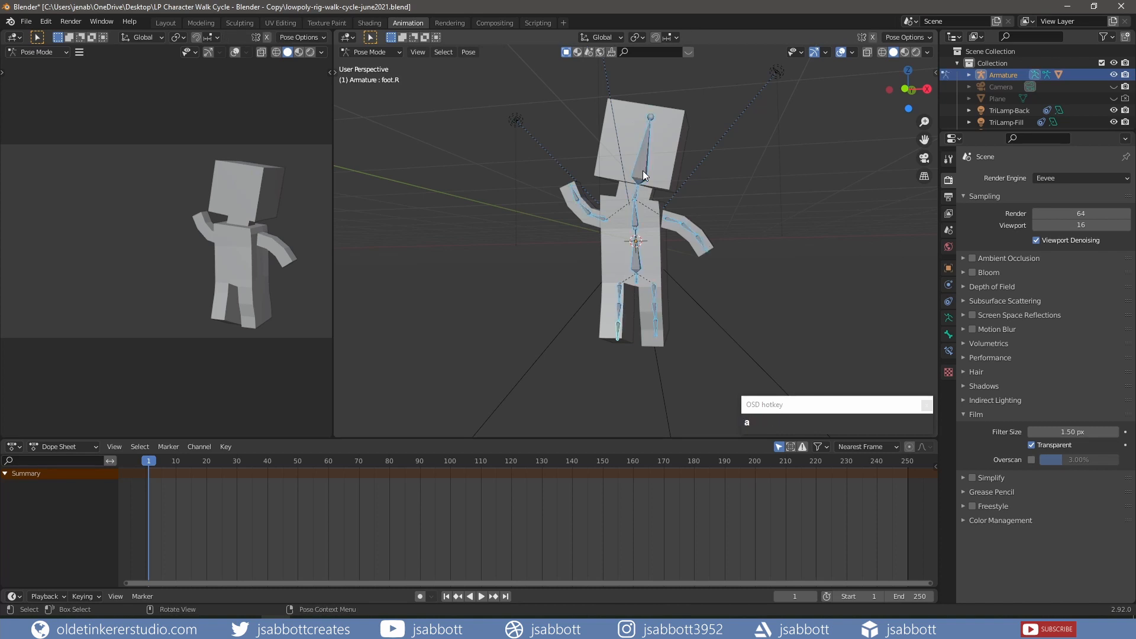
pyautogui.press('alt+r')
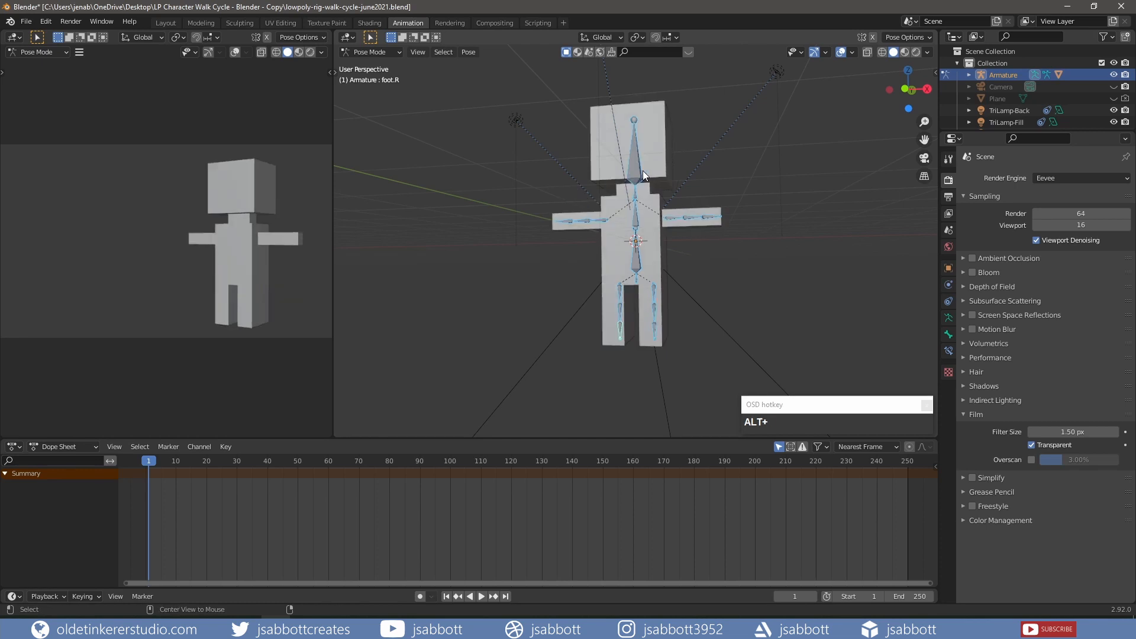
pyautogui.press('g')
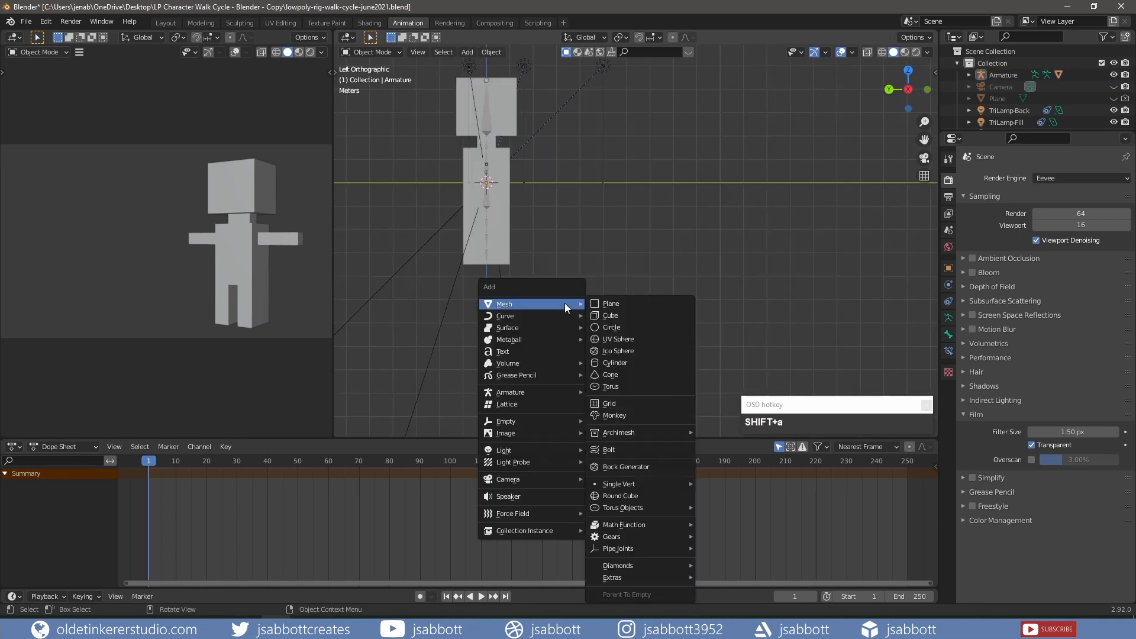
pyautogui.moveTo(610, 303)
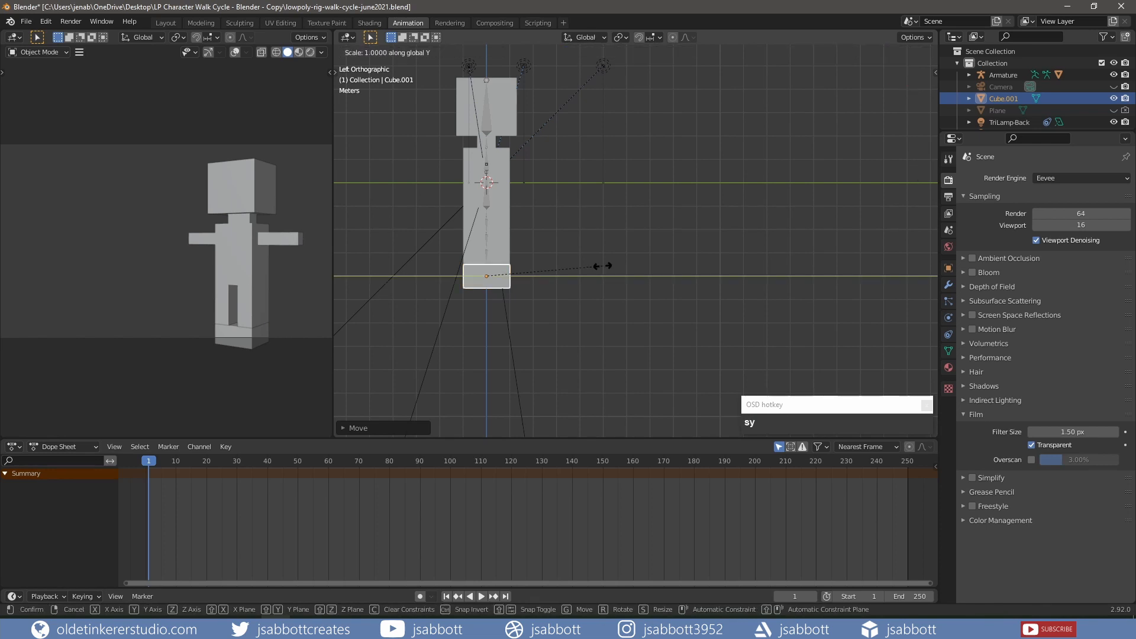
# Step: Stretch the new cube into a long flat slab beneath the character's feet
pyautogui.press('5')
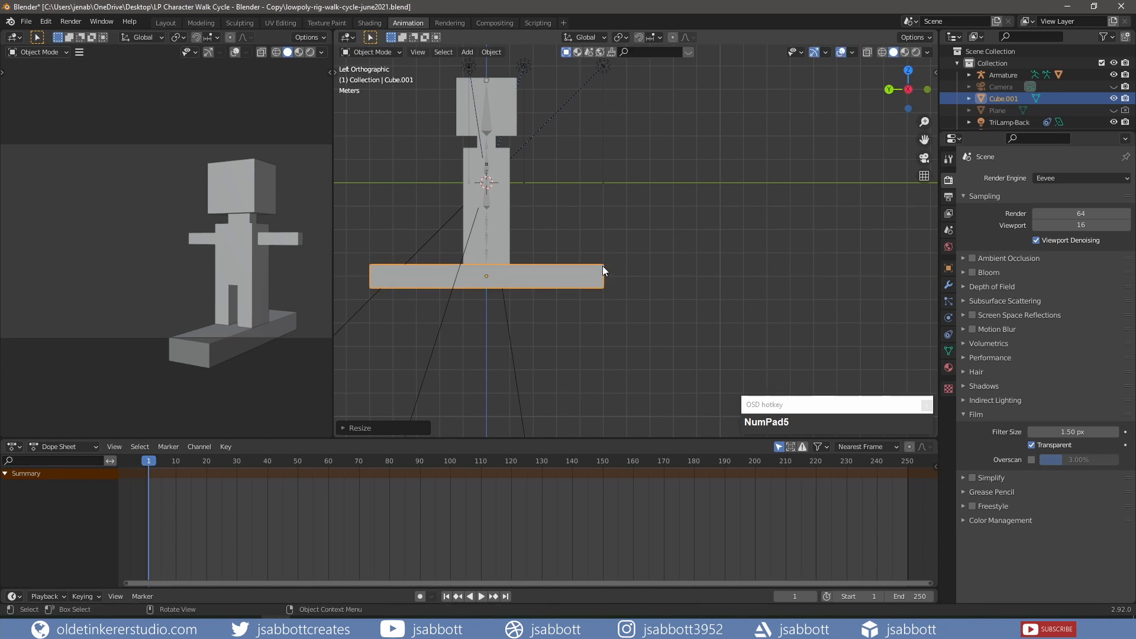
pyautogui.press('KP_0')
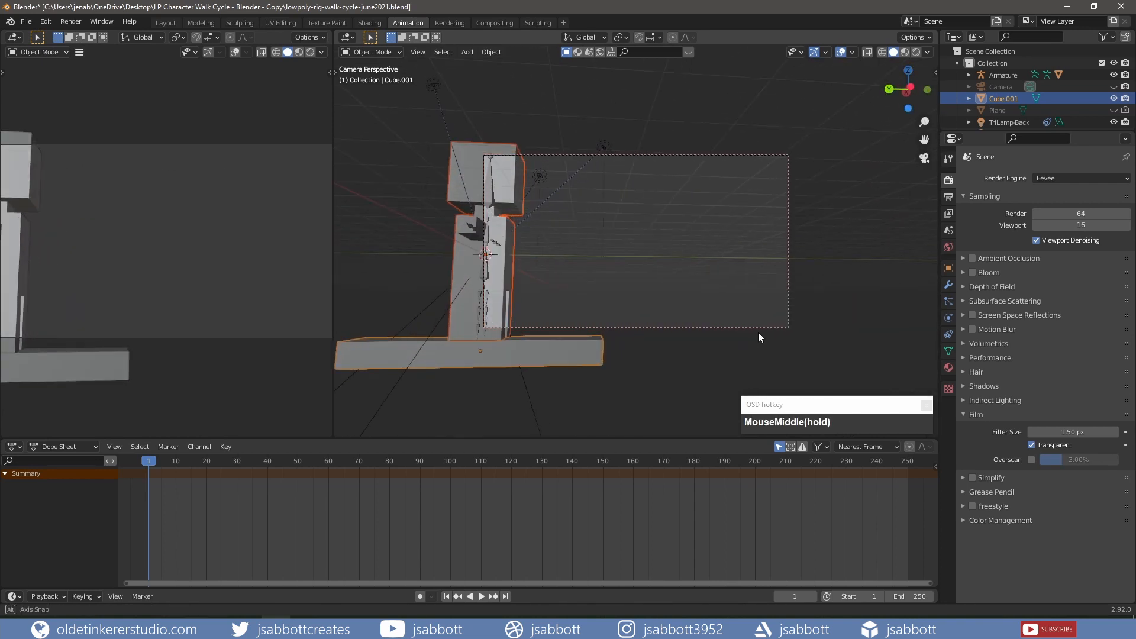
# Step: Zoom the camera view and widen the ground slab beyond the camera frame
pyautogui.scroll(-3)
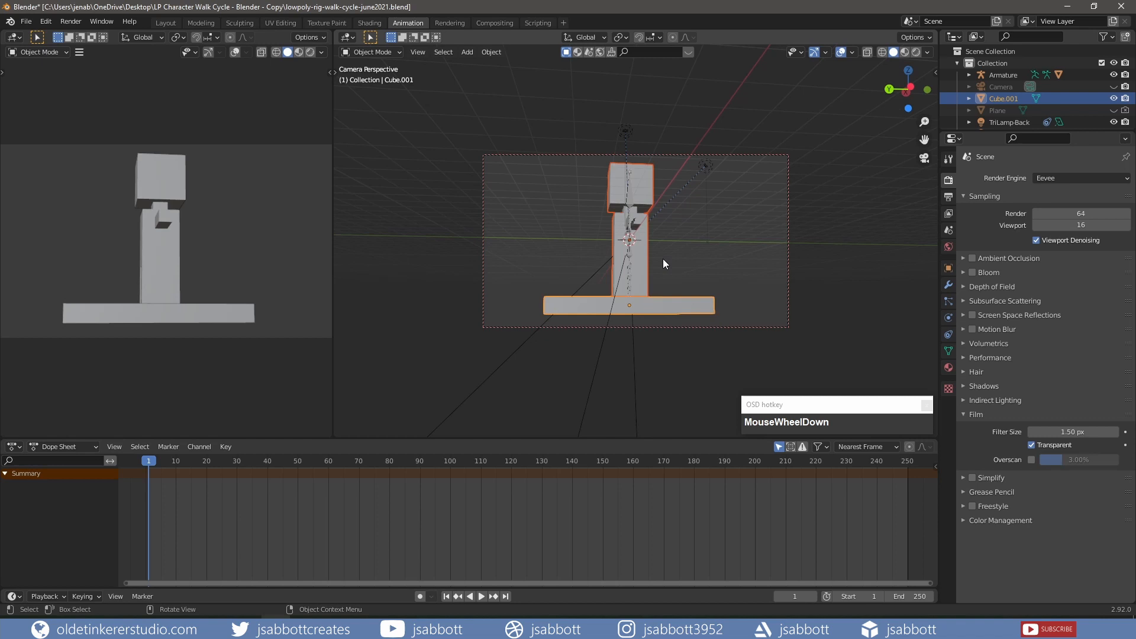
pyautogui.moveTo(652, 246); pyautogui.dragTo(667, 279)
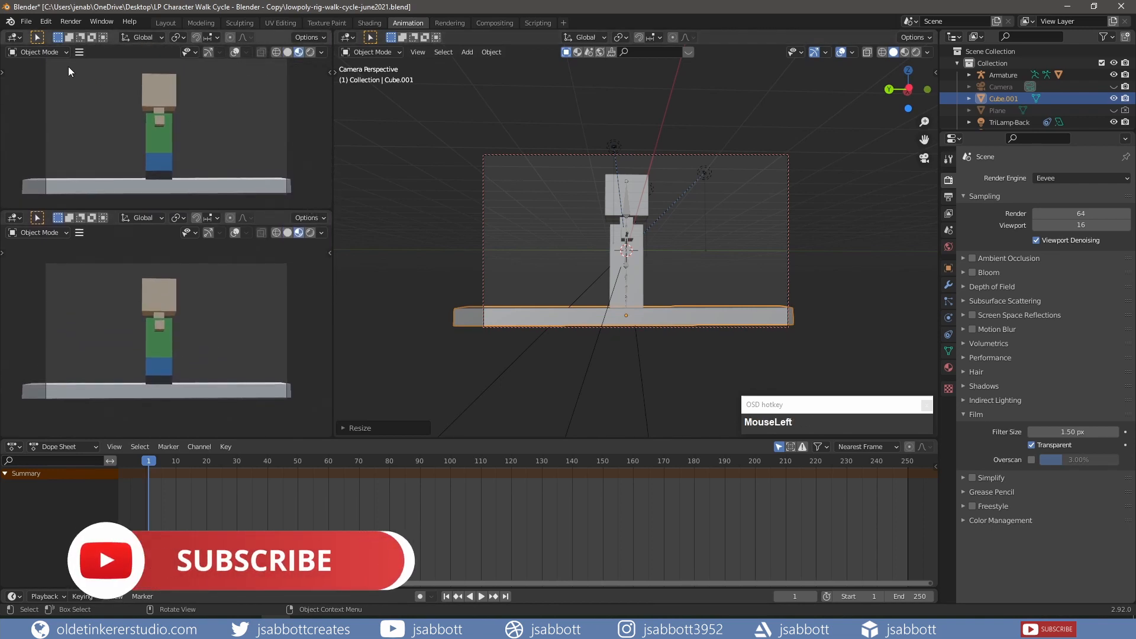
# Step: Turn the upper-left area into an Image Editor for the walk-cycle chart and set frame 0
pyautogui.click(13, 37)
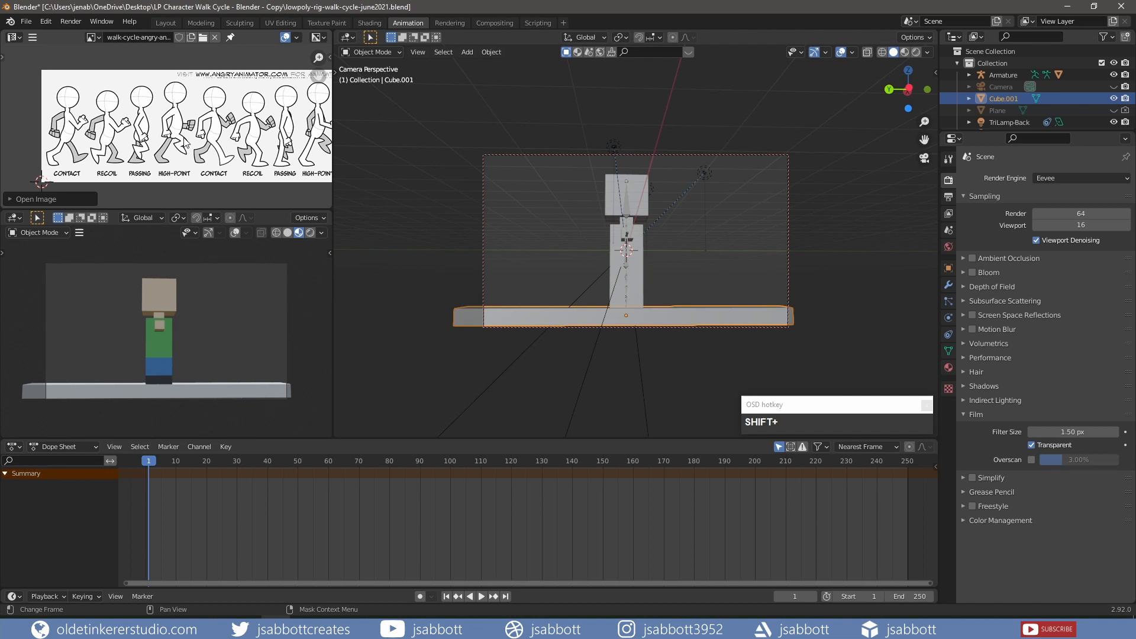
pyautogui.click(148, 461)
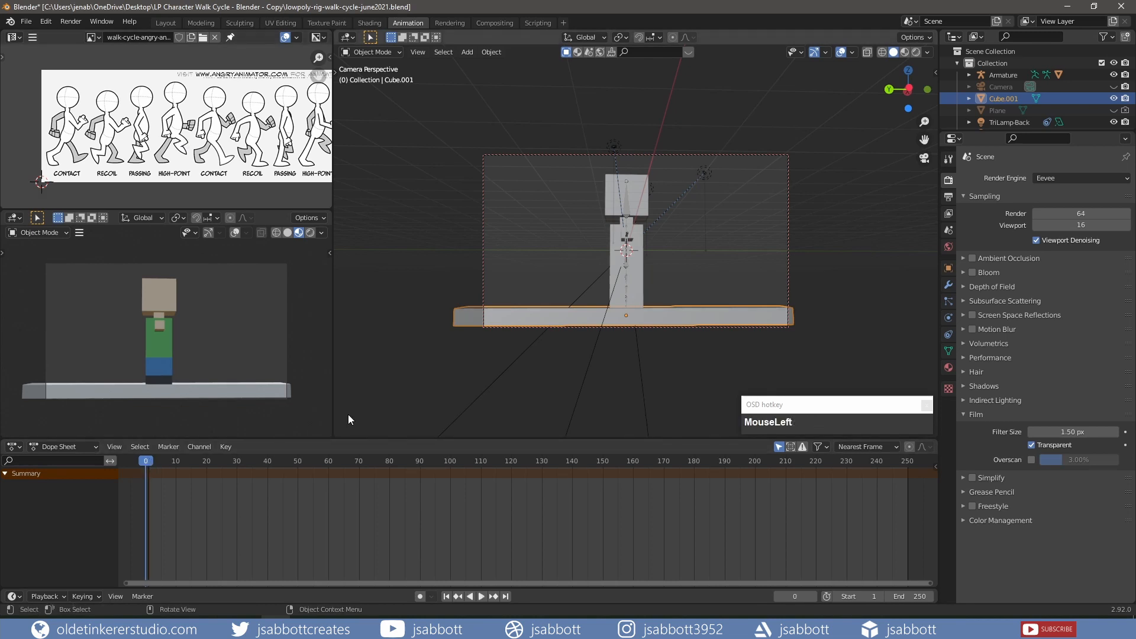
pyautogui.moveTo(650, 268)
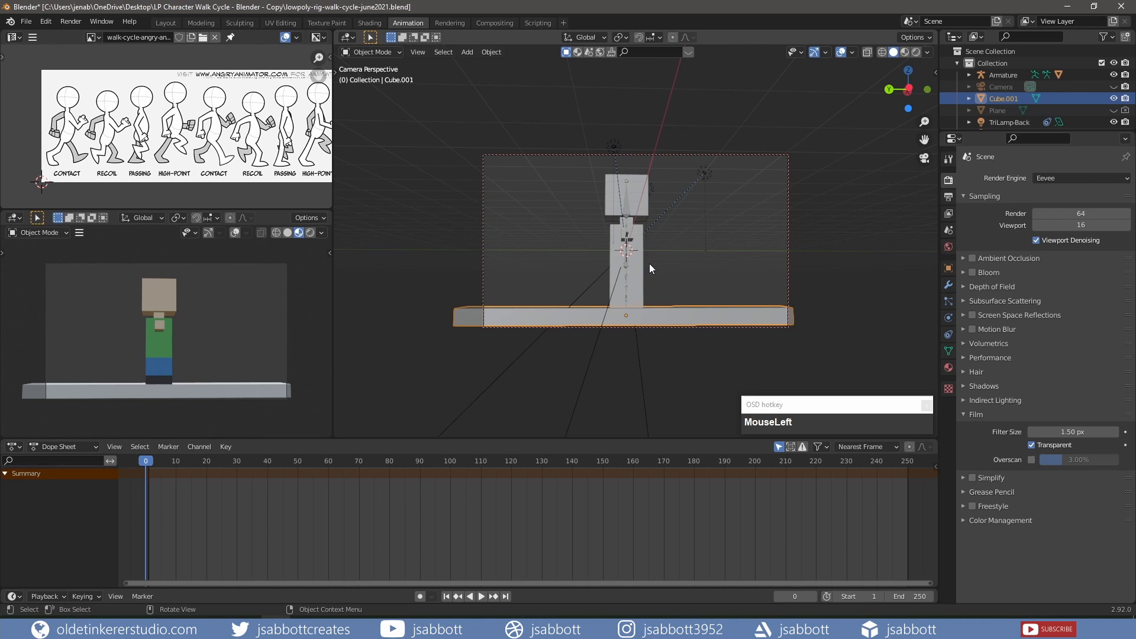
# Step: Rotate the leg, foot, arm and elbow bones into the contact stride with bent arms
pyautogui.click(626, 210)
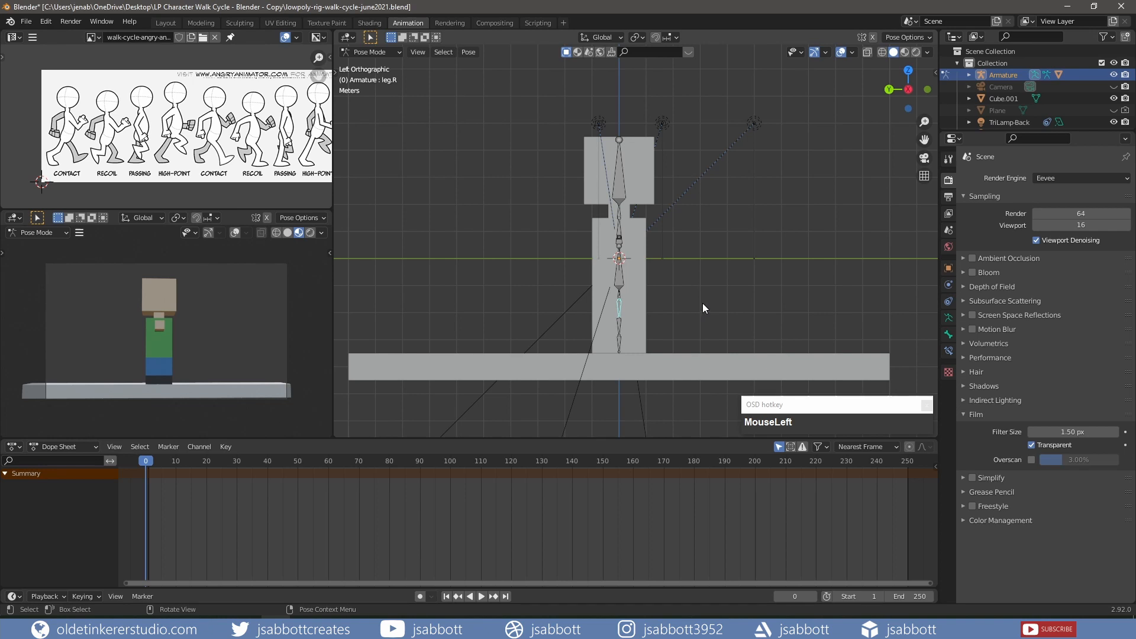
pyautogui.press('r')
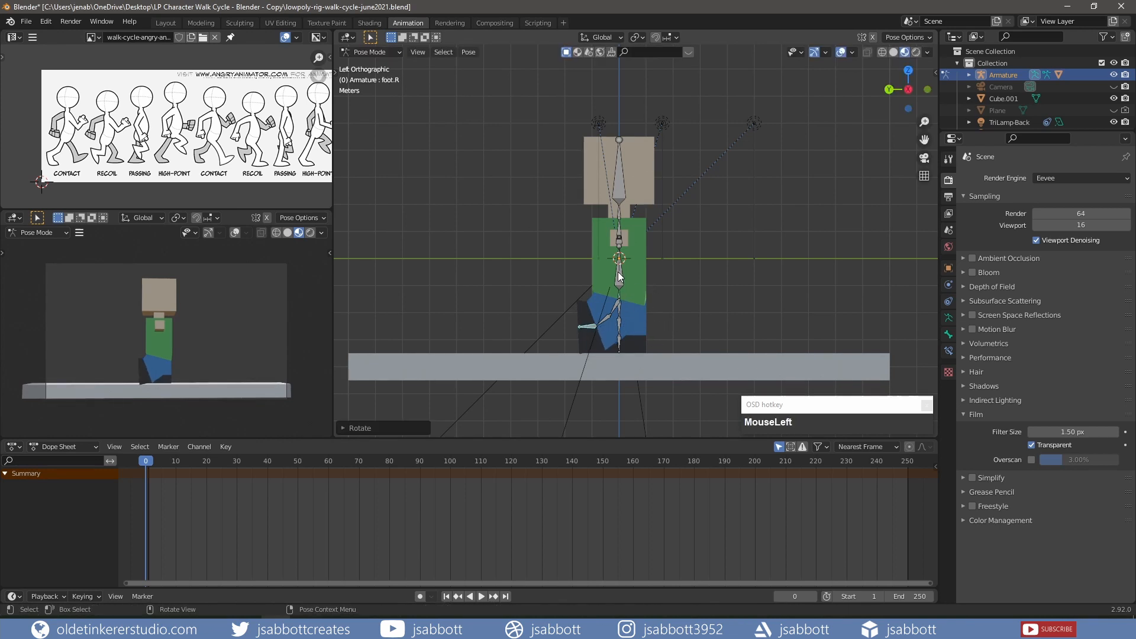
pyautogui.press('y')
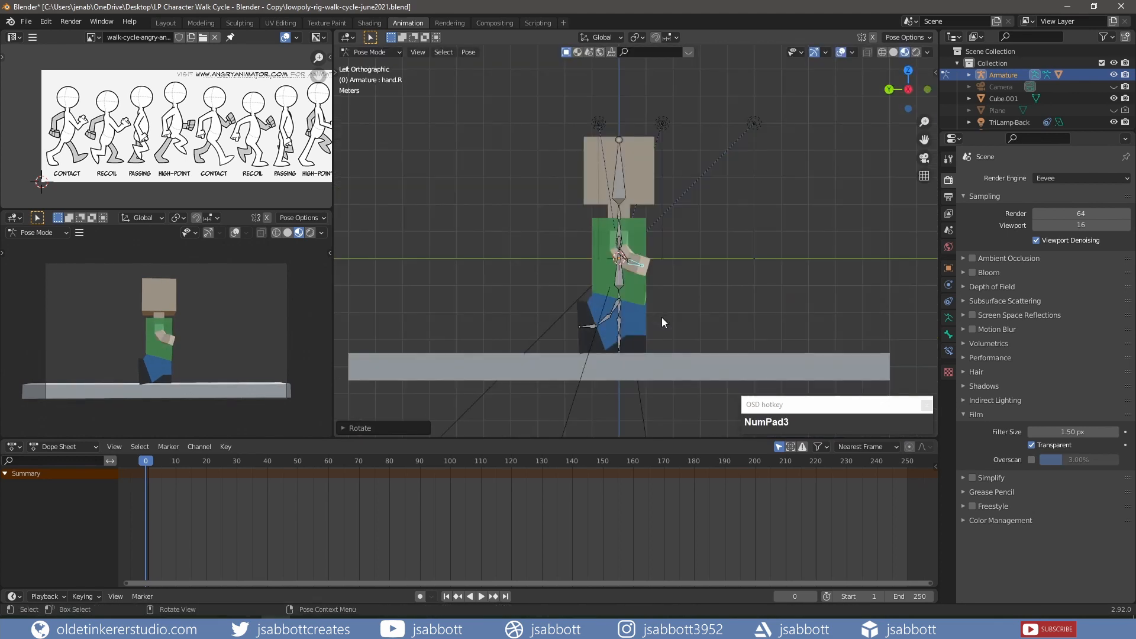
pyautogui.press('r')
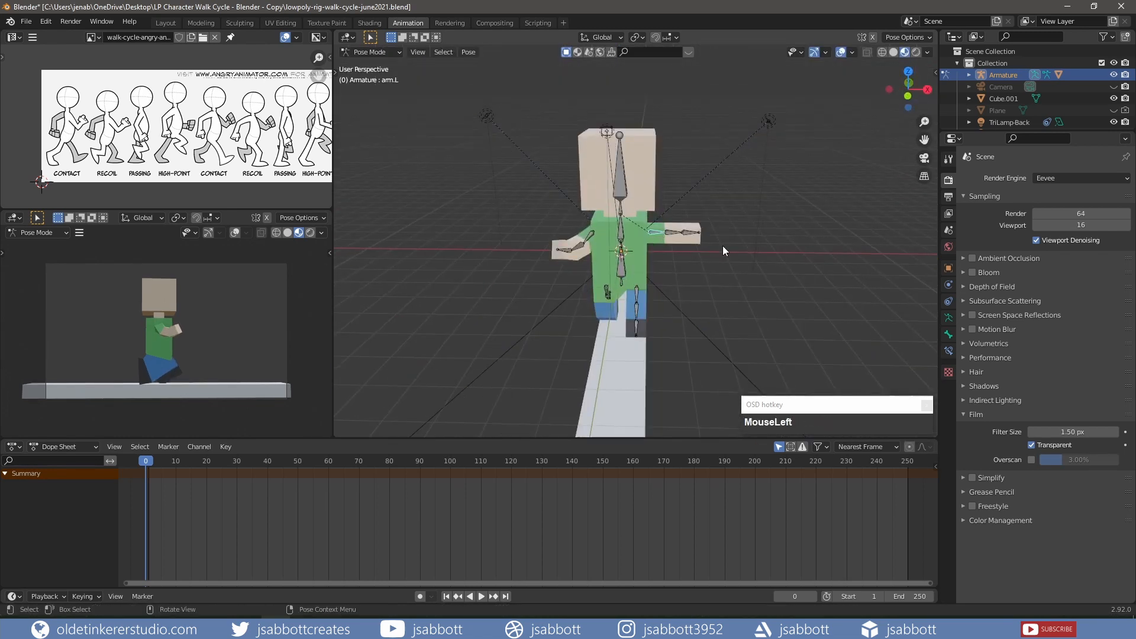
pyautogui.moveTo(723, 250); pyautogui.dragTo(658, 304)
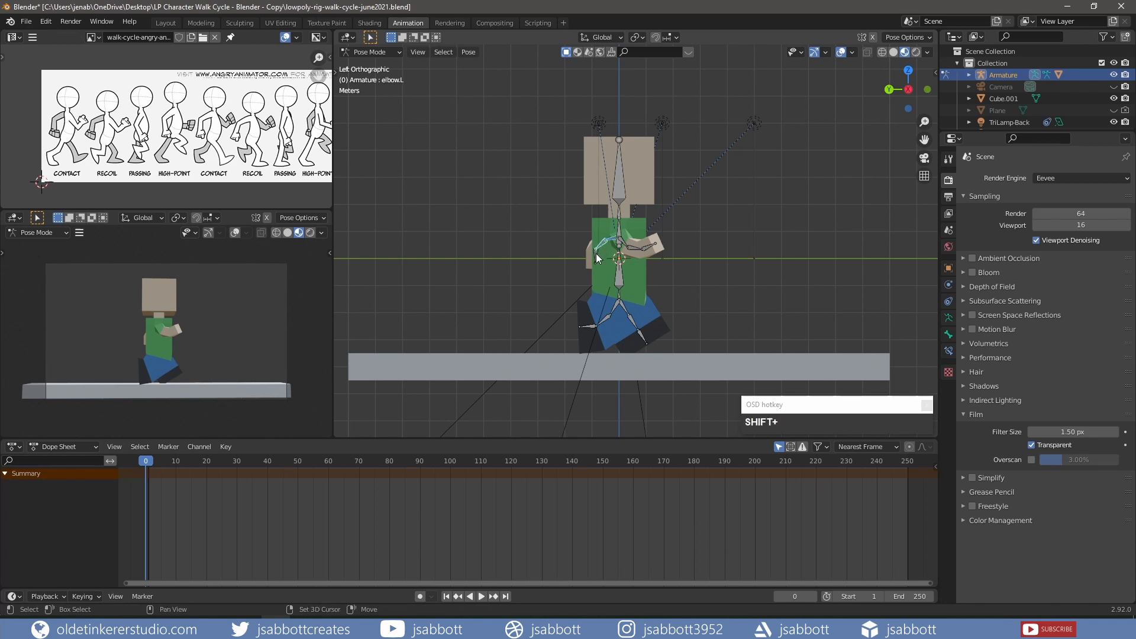
pyautogui.click(620, 246)
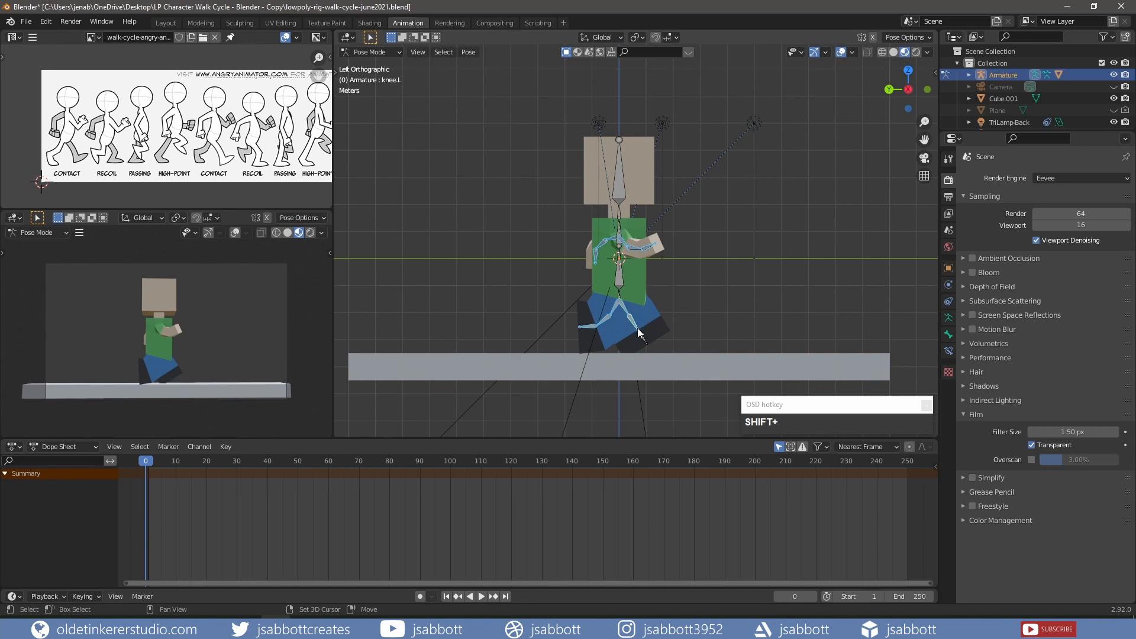
# Step: Key the selected bones' location and rotation at frame 0
pyautogui.click(620, 298)
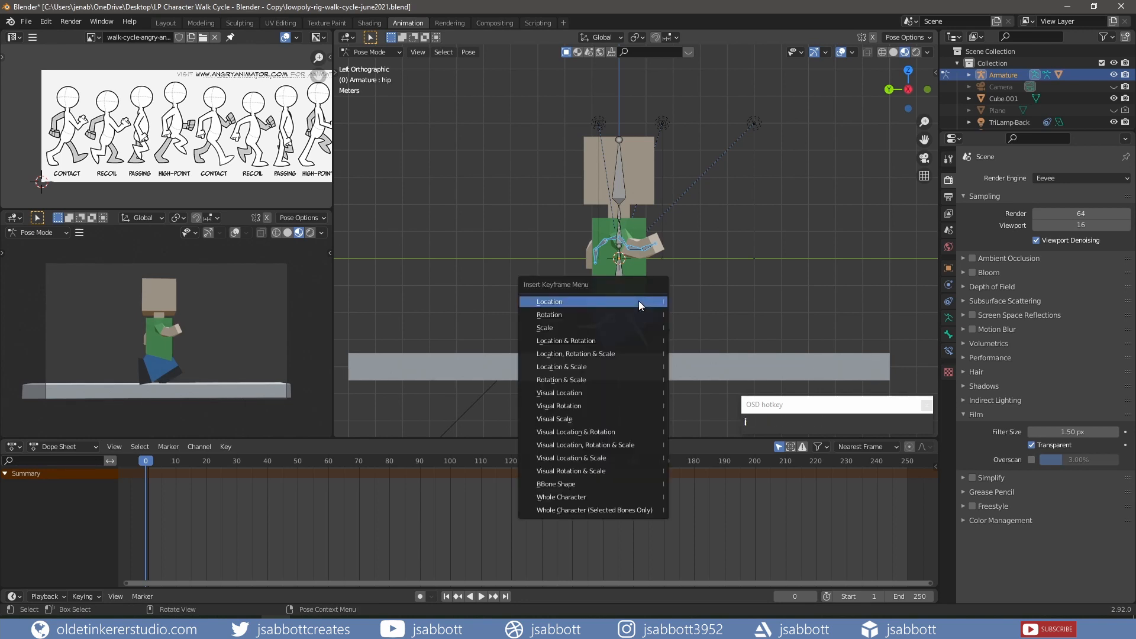
pyautogui.moveTo(634, 341)
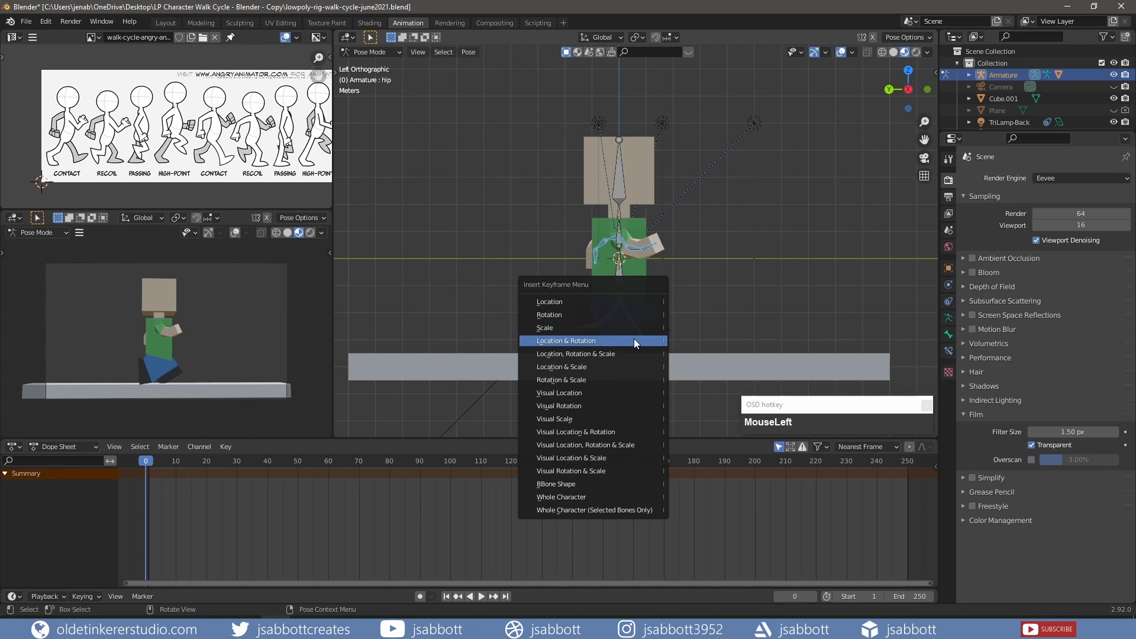
pyautogui.click(565, 341)
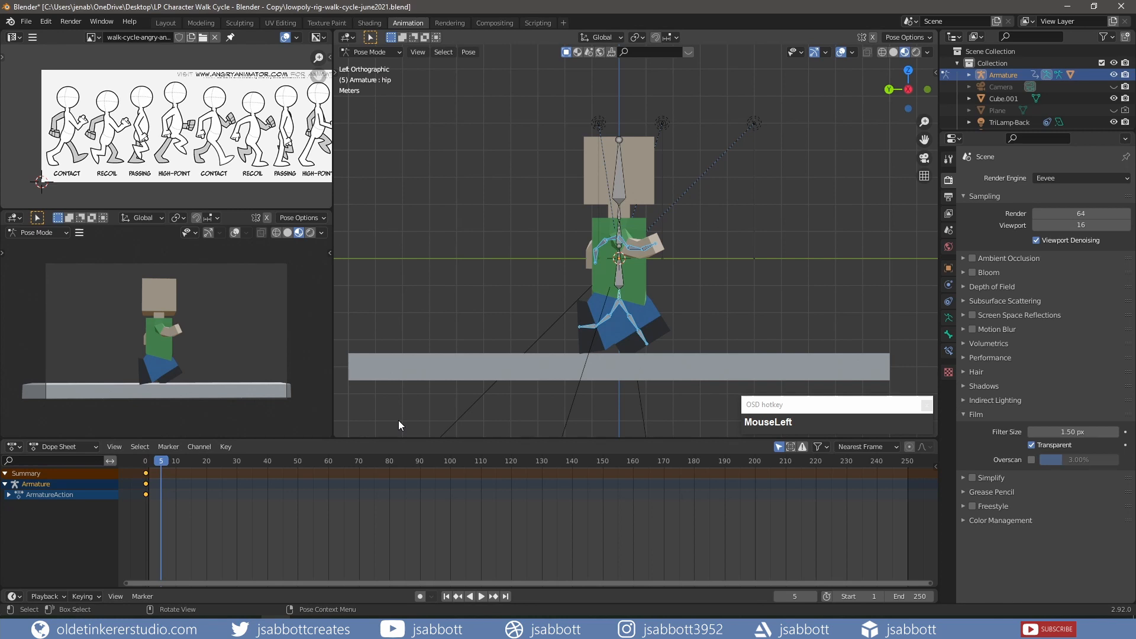
pyautogui.moveTo(588, 271)
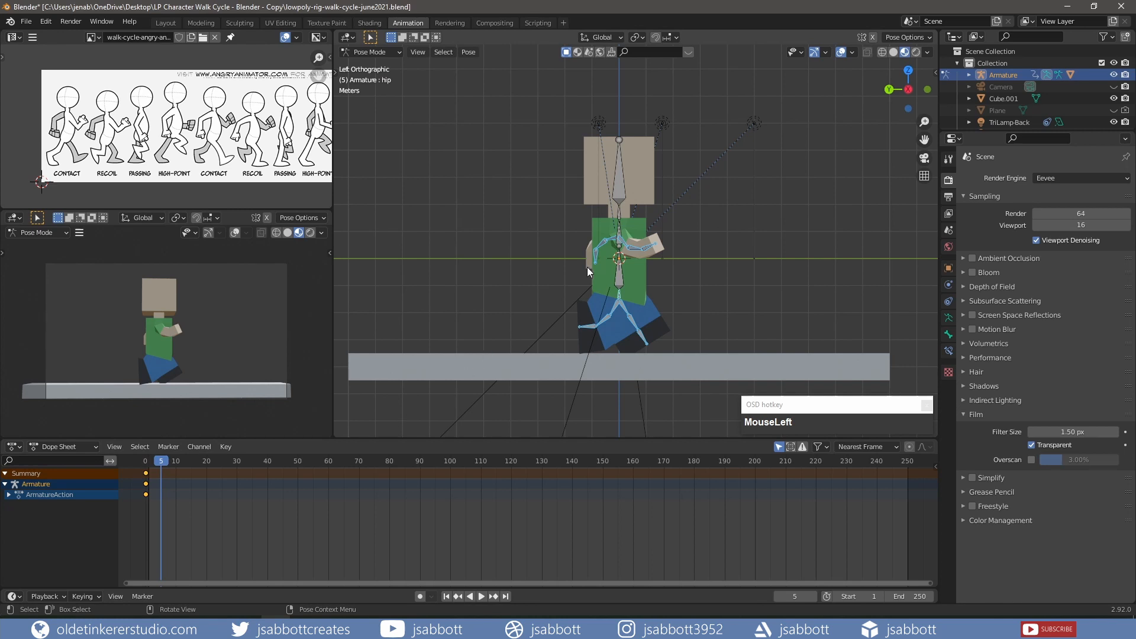
# Step: Rotate the knee bone around the X axis for the frame-5 recoil pose
pyautogui.press('r')
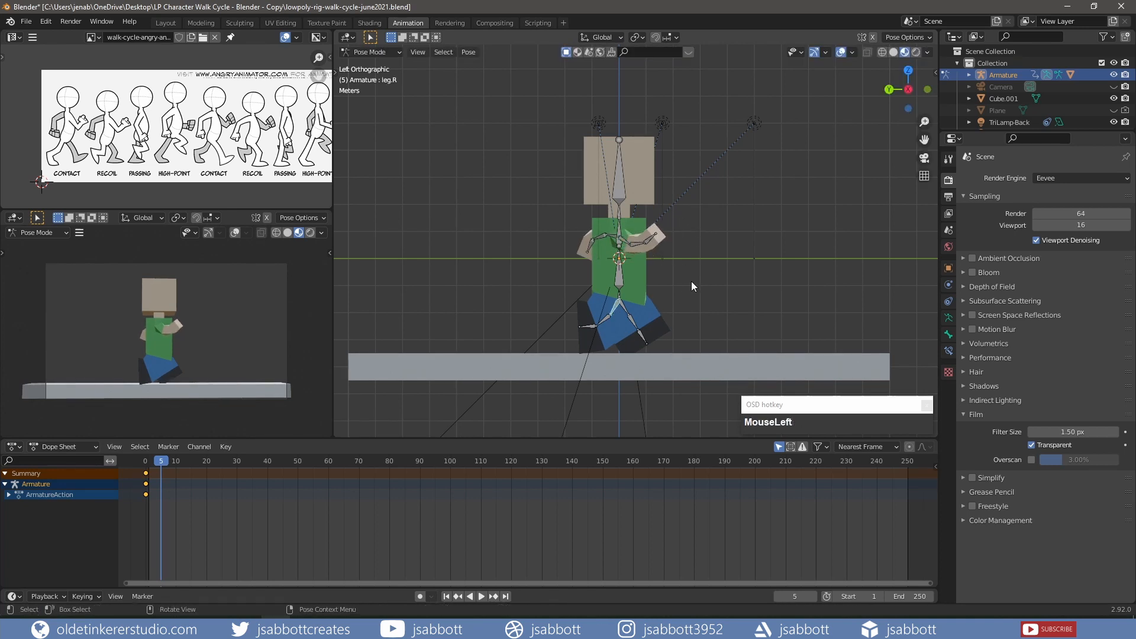
pyautogui.press('r')
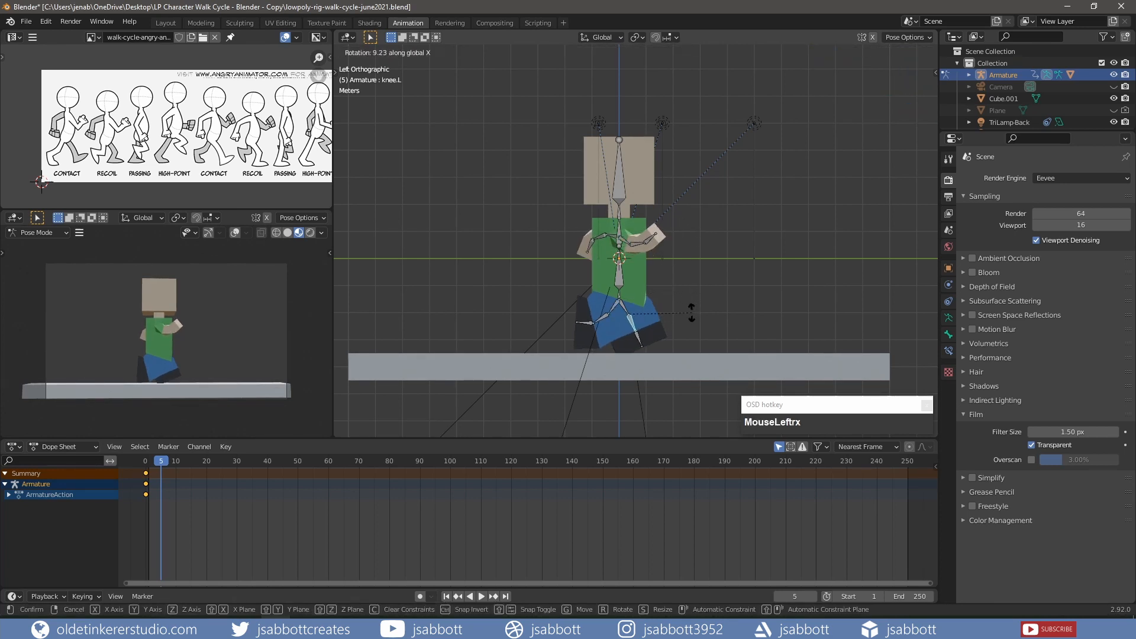
pyautogui.click(620, 299)
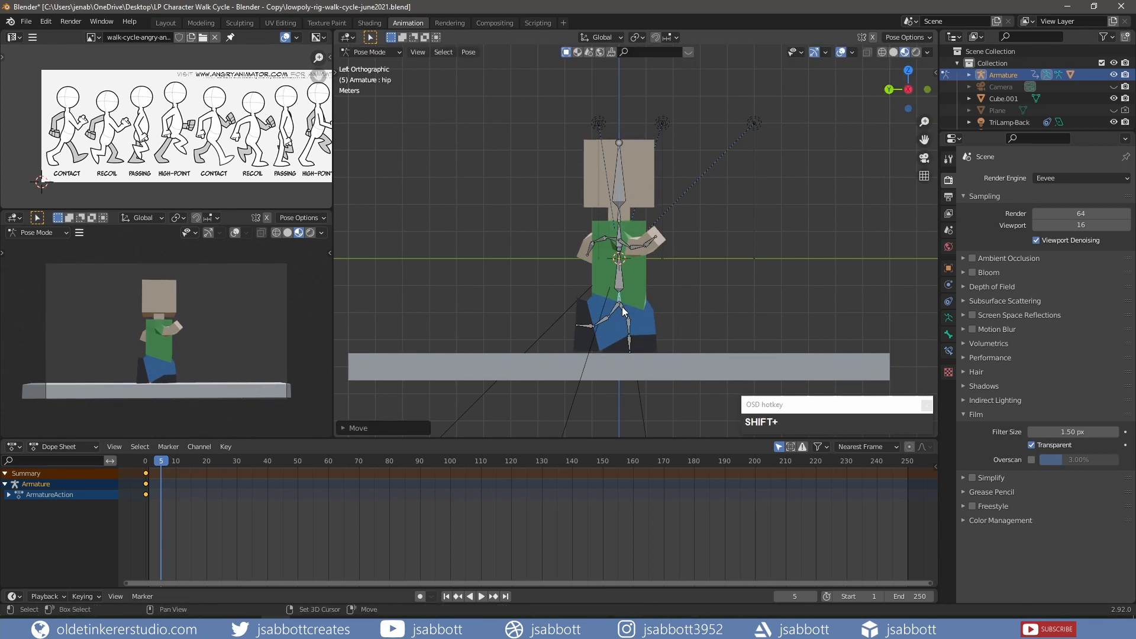
# Step: Select both leg bones, the hip, left knee and arm bones for keying
pyautogui.click(620, 312)
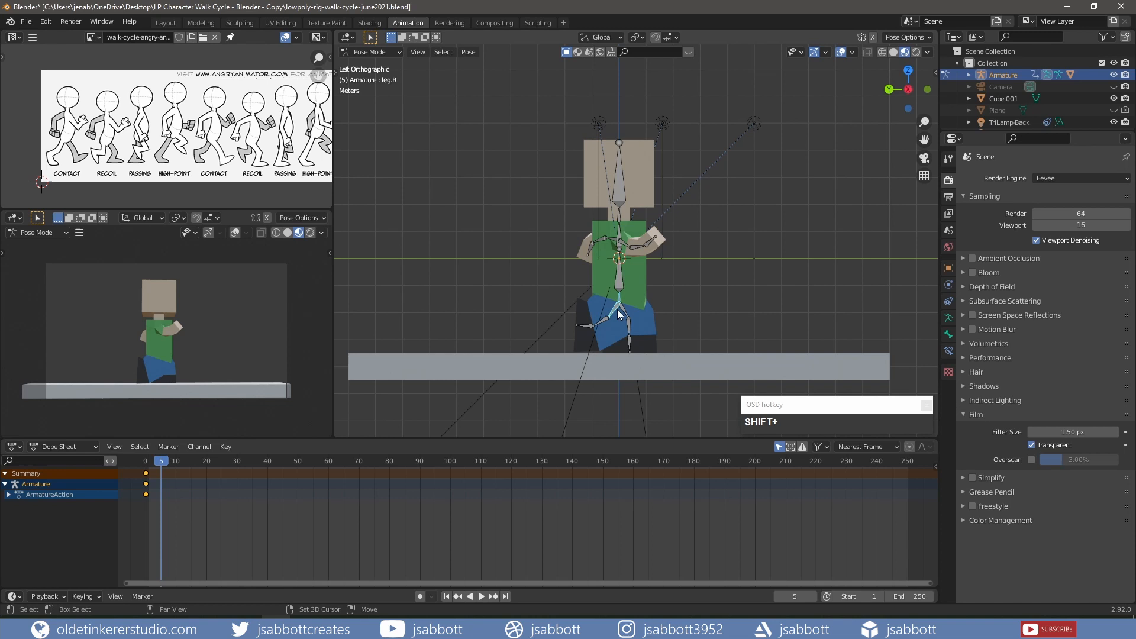
pyautogui.click(620, 307)
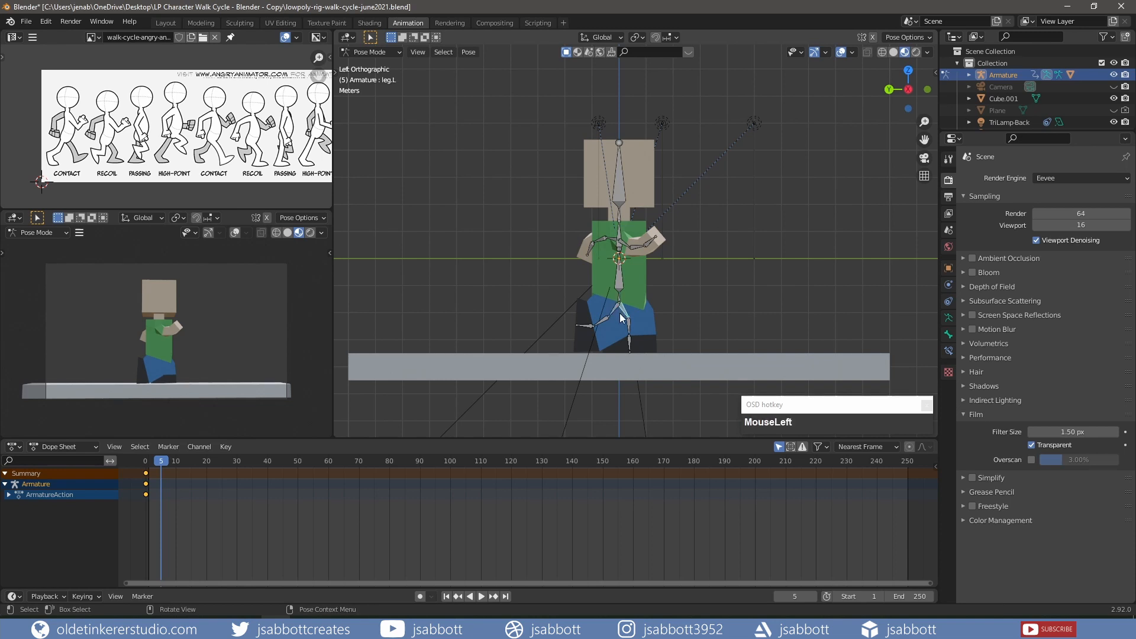
pyautogui.click(618, 319)
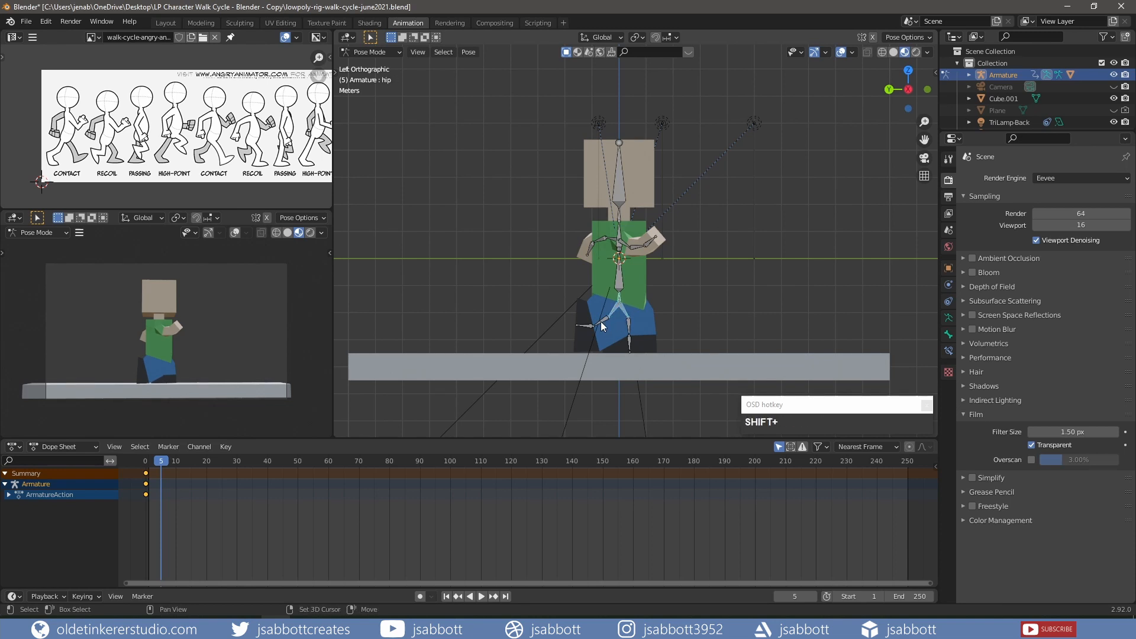
pyautogui.click(601, 327)
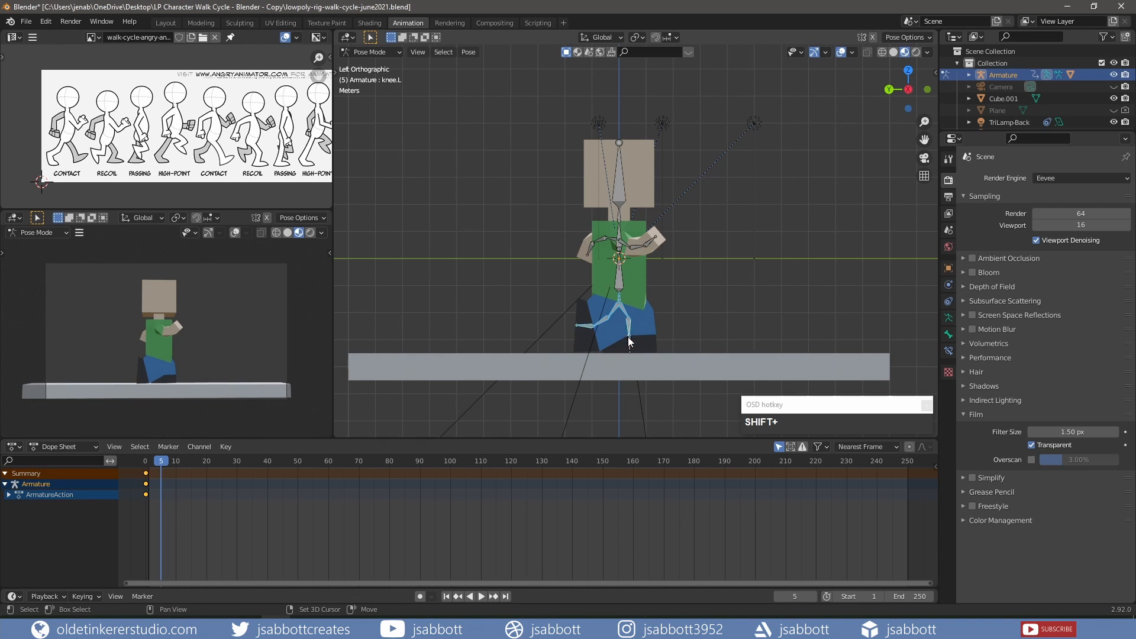
pyautogui.click(593, 248)
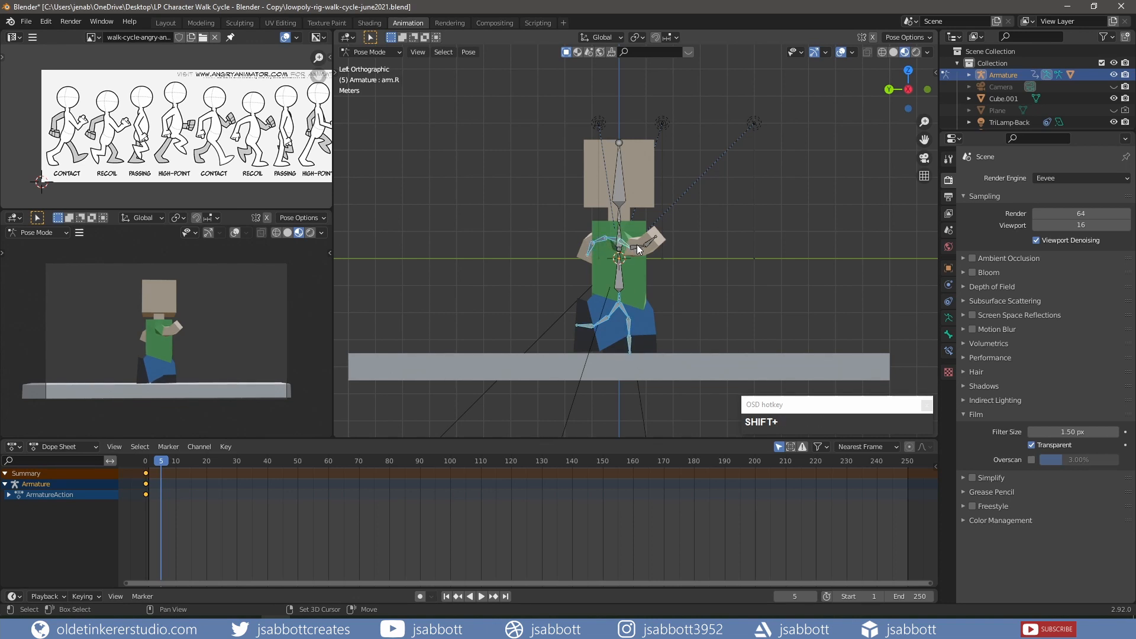
pyautogui.click(649, 239)
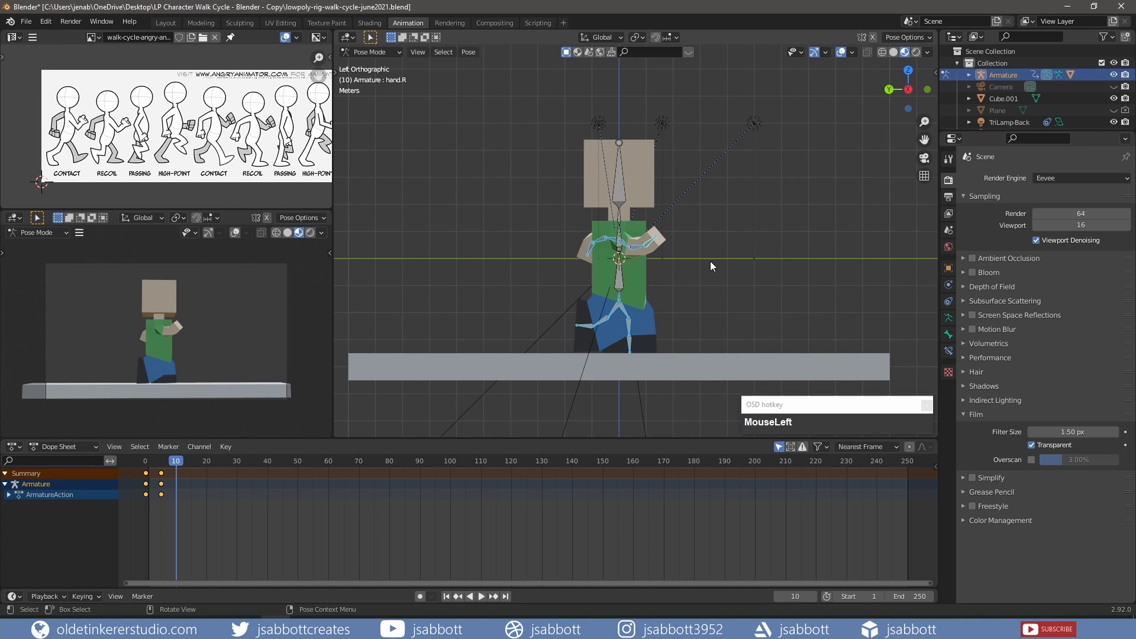
pyautogui.moveTo(695, 262)
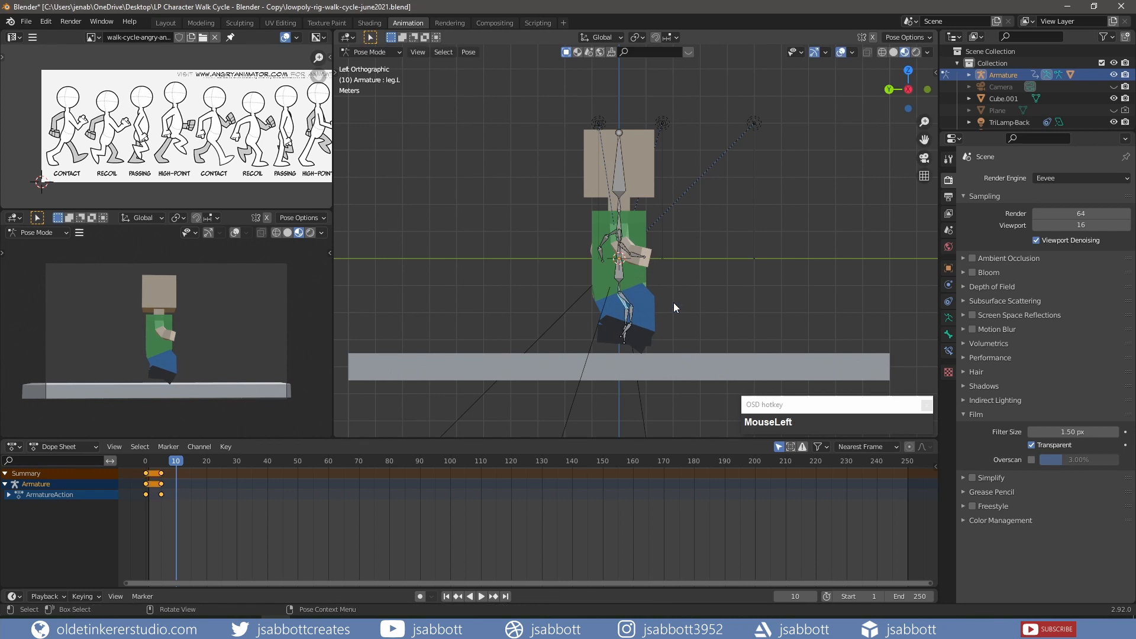
# Step: Swing the right leg under the body, then select both legs and the left foot
pyautogui.click(626, 319)
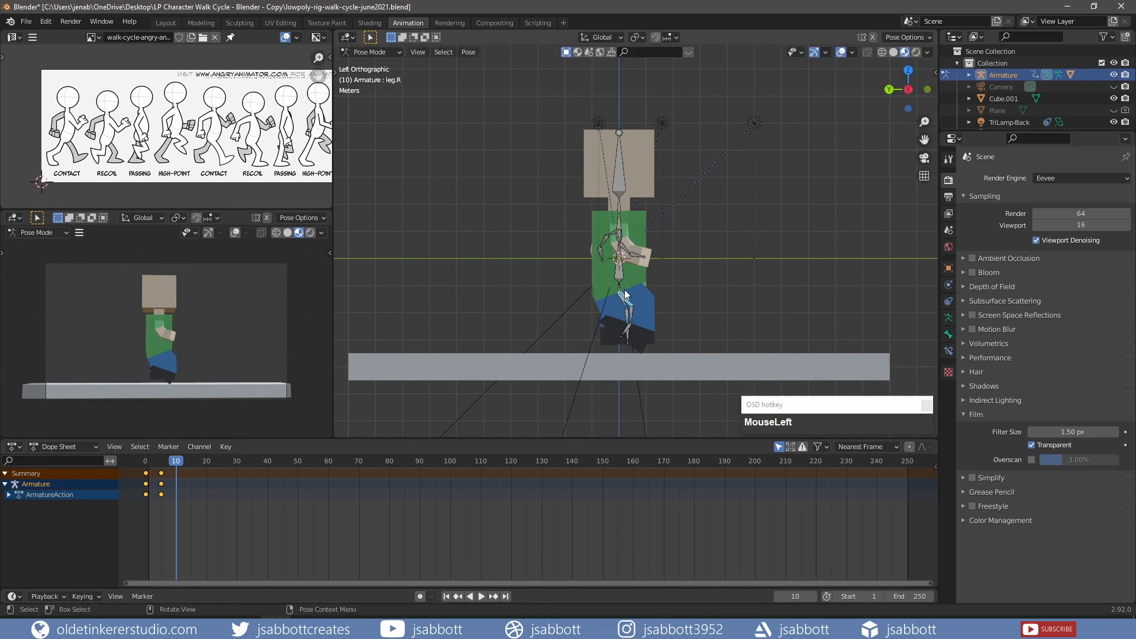
pyautogui.moveTo(627, 294); pyautogui.dragTo(681, 290)
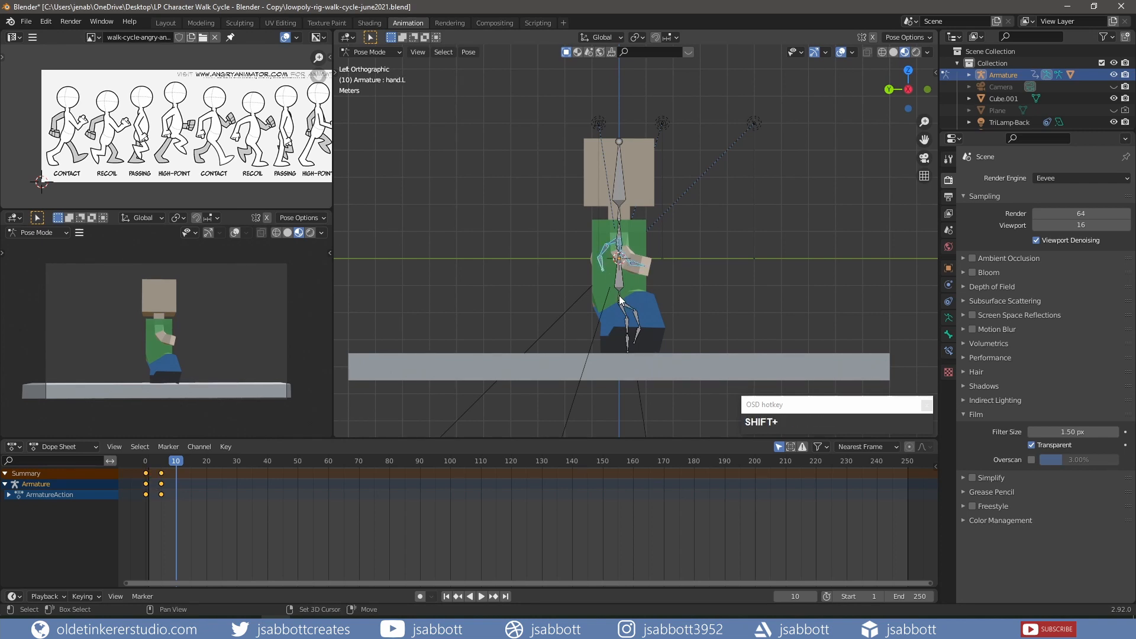
pyautogui.click(627, 319)
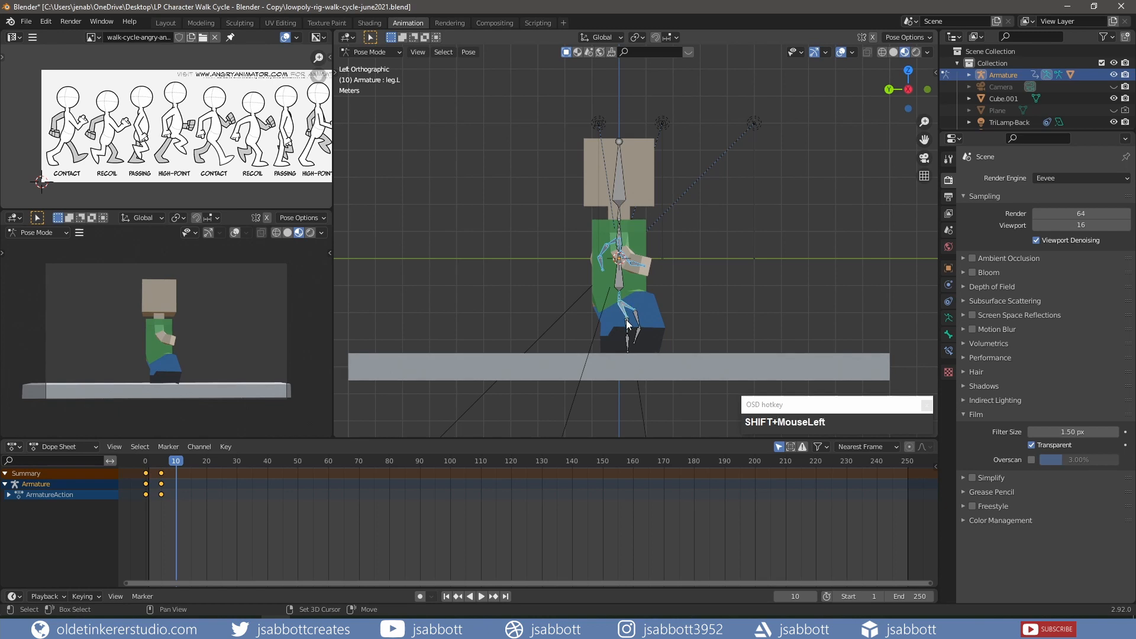
pyautogui.click(629, 329)
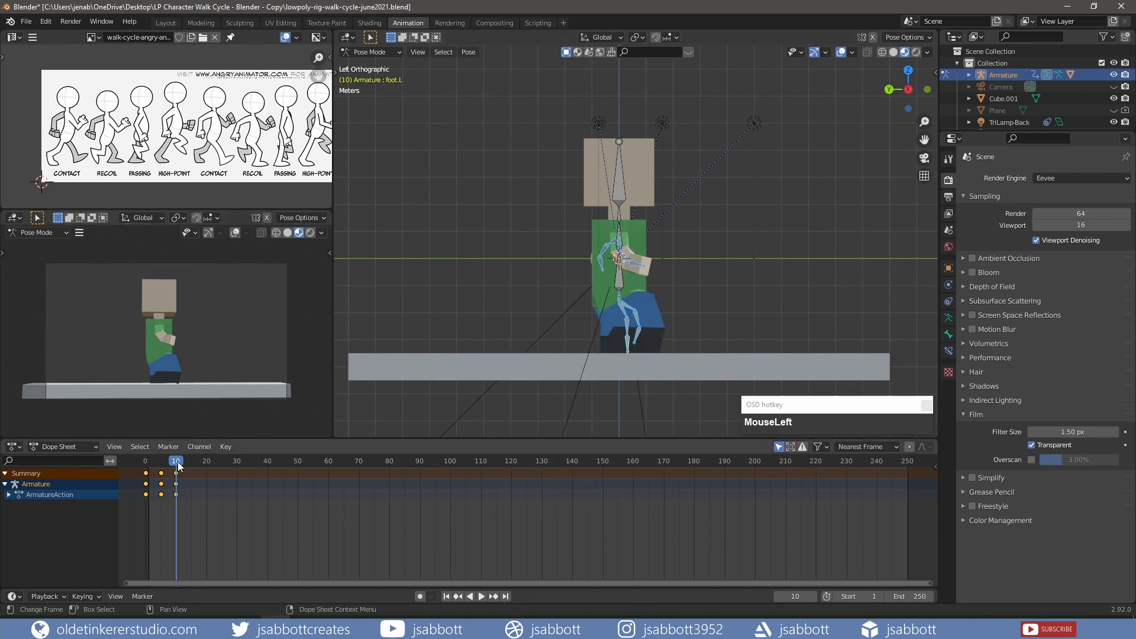
# Step: At frame 15, rotate the left arm and adjust the leg for the high-point pose
pyautogui.click(190, 461)
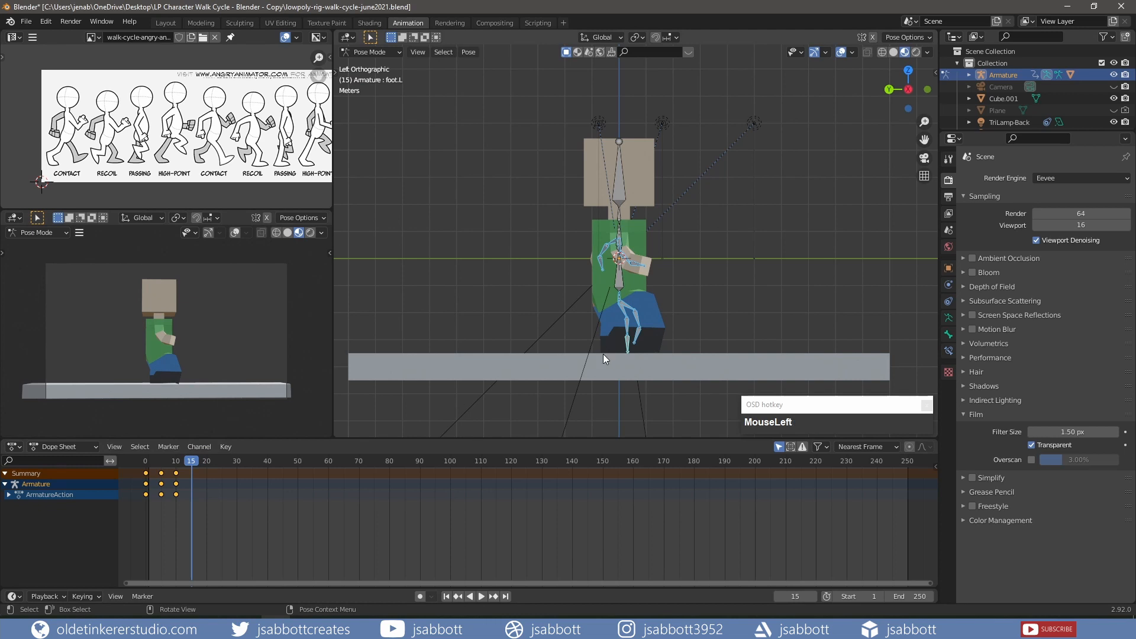
pyautogui.moveTo(665, 323)
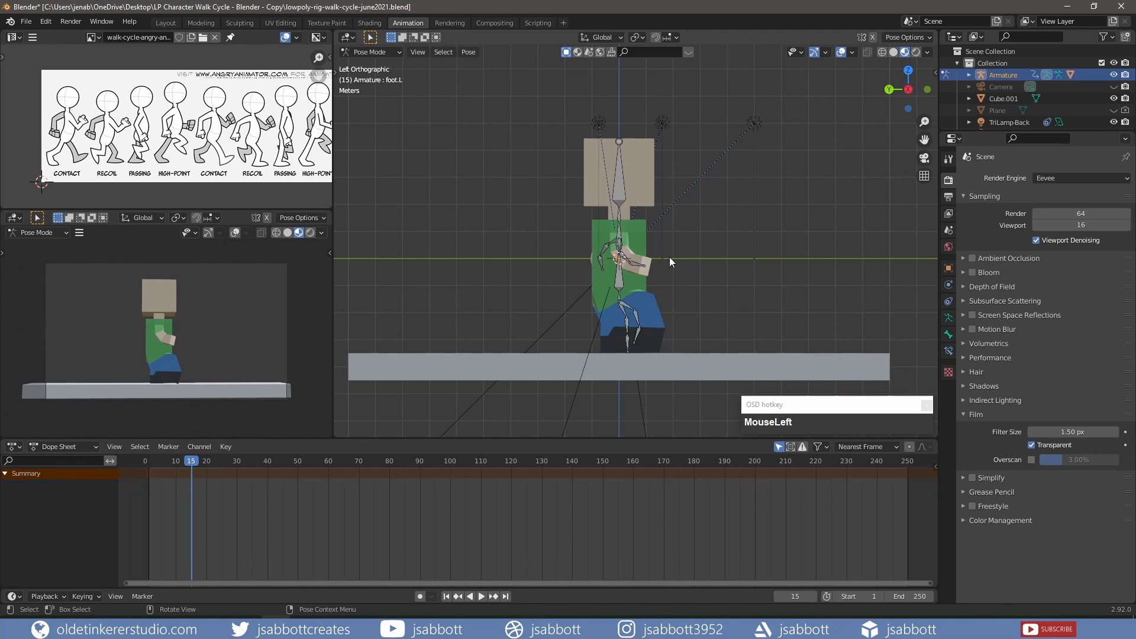
pyautogui.press('r')
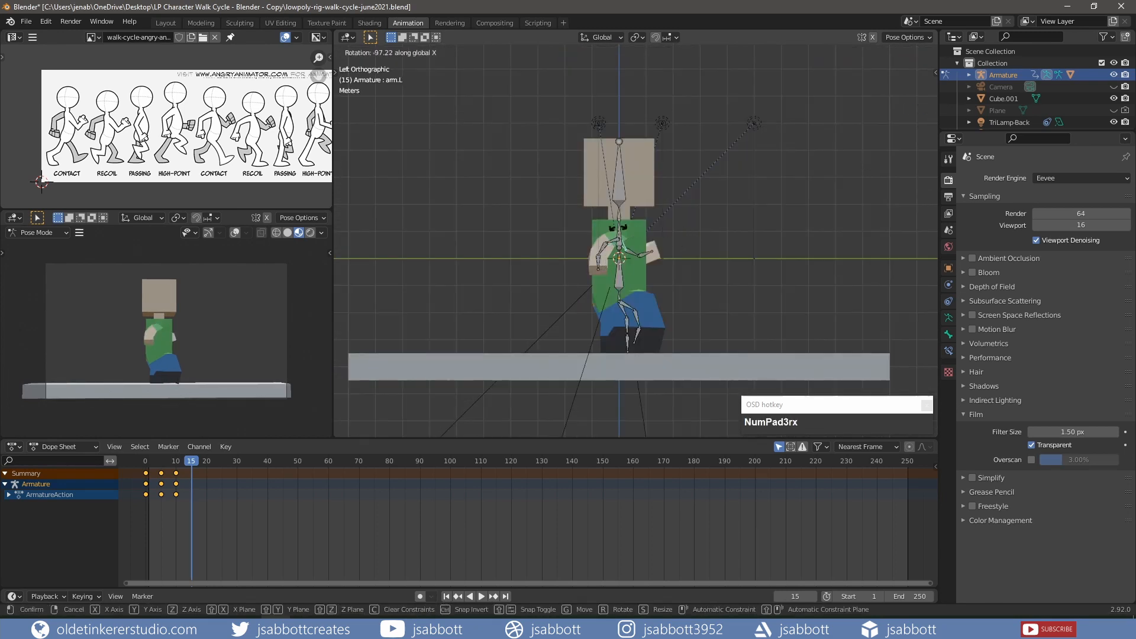
pyautogui.click(623, 304)
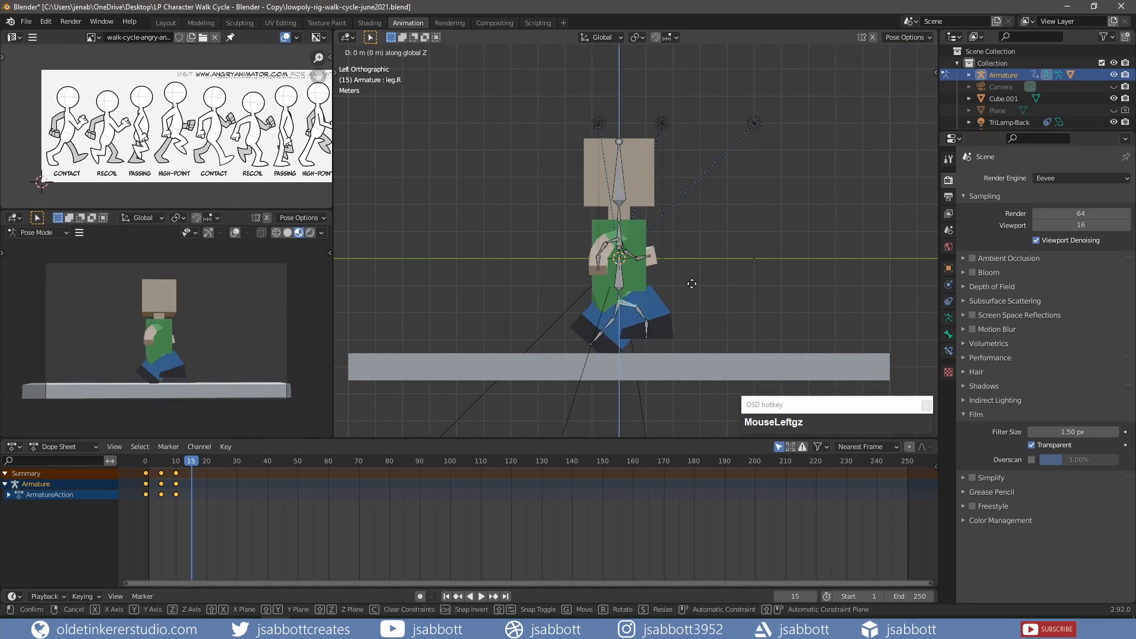
pyautogui.click(628, 297)
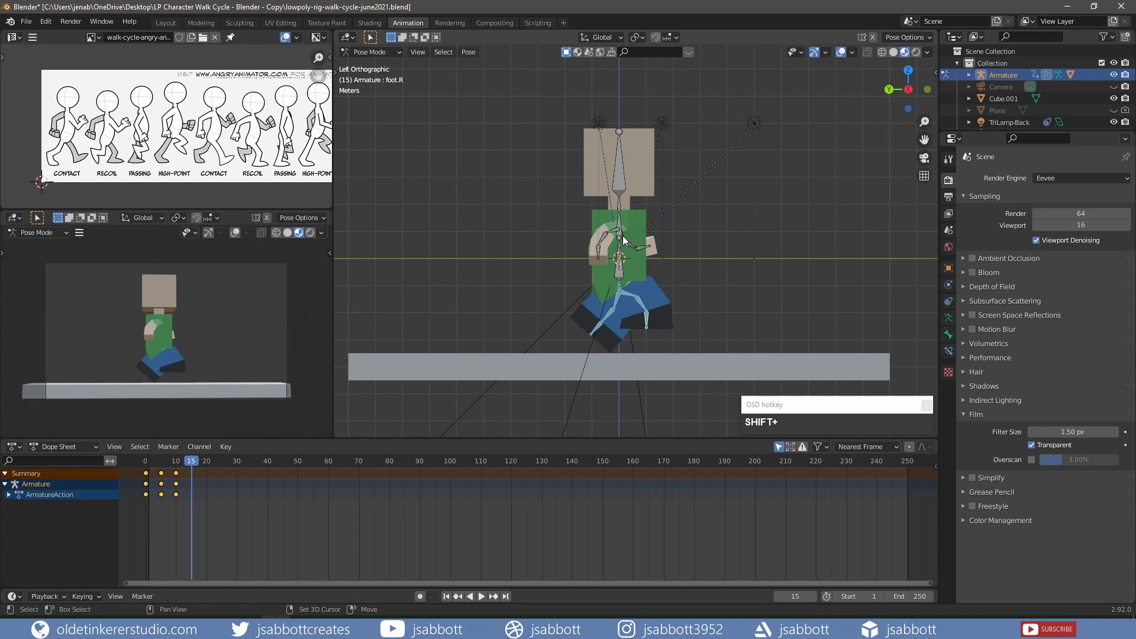
# Step: Key location and rotation for the foot, chest and hand bones, then advance to frame 20
pyautogui.click(620, 232)
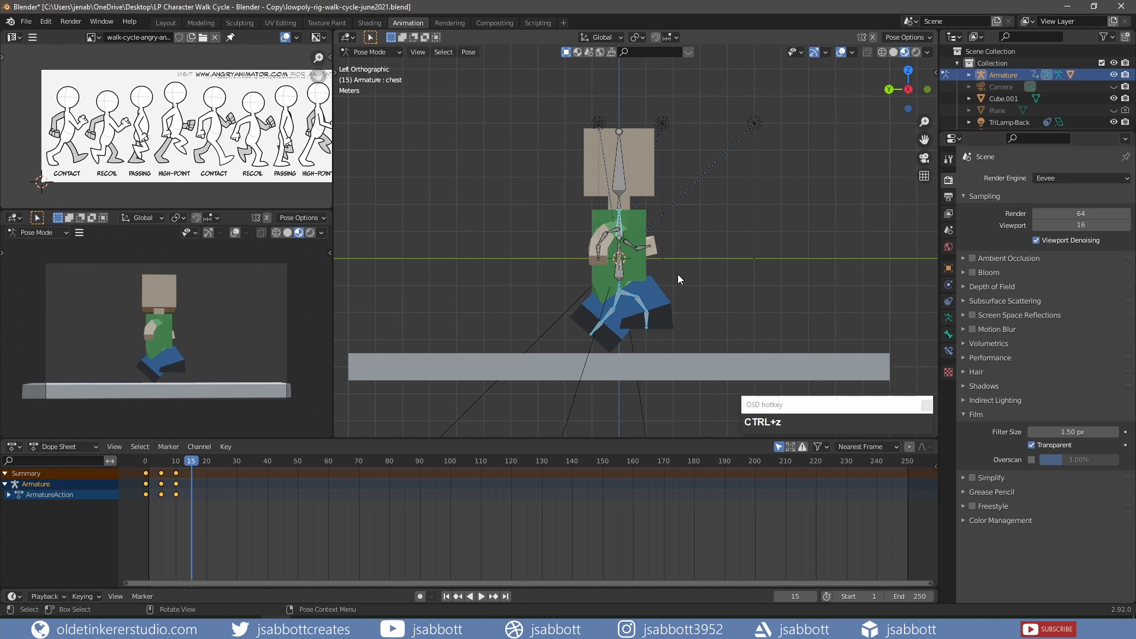
pyautogui.click(603, 239)
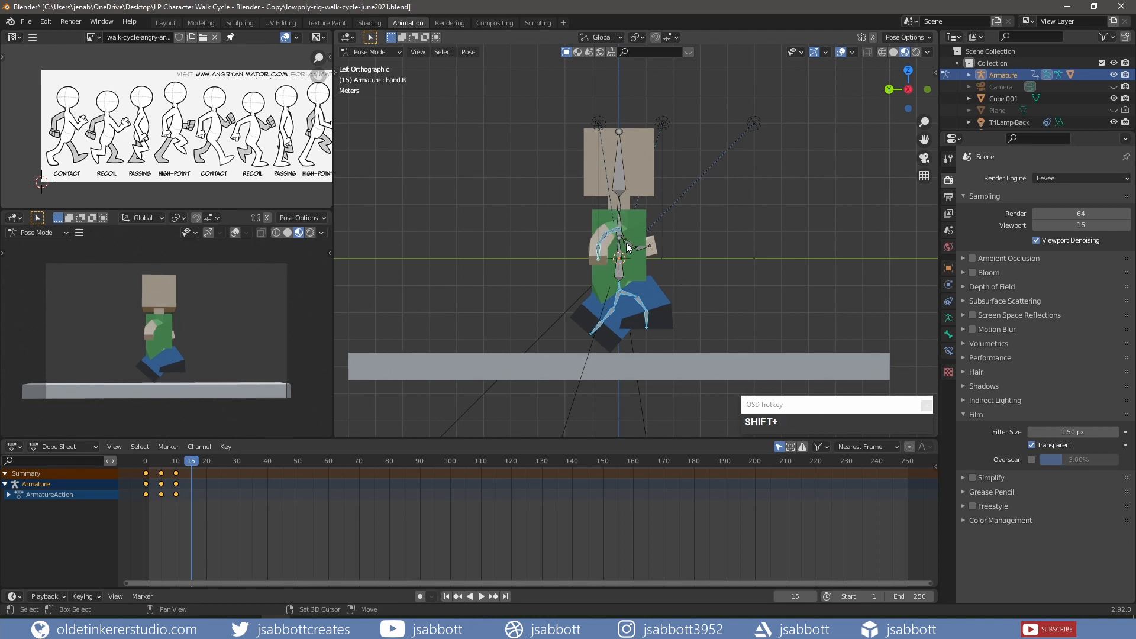
pyautogui.click(598, 254)
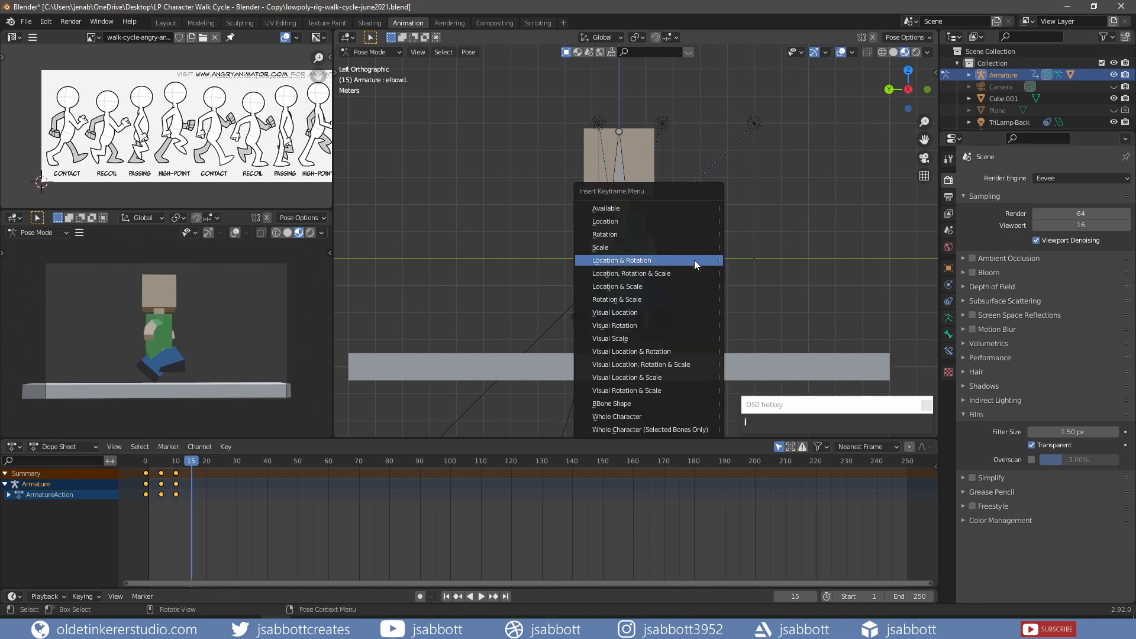
pyautogui.click(621, 261)
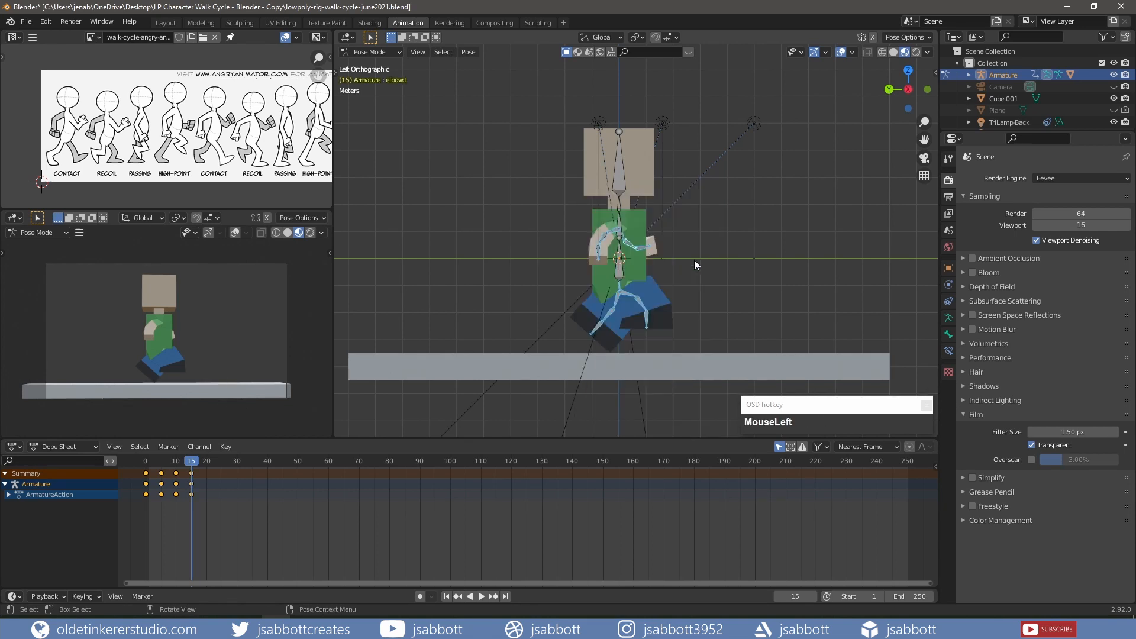
pyautogui.moveTo(192, 461); pyautogui.dragTo(204, 461)
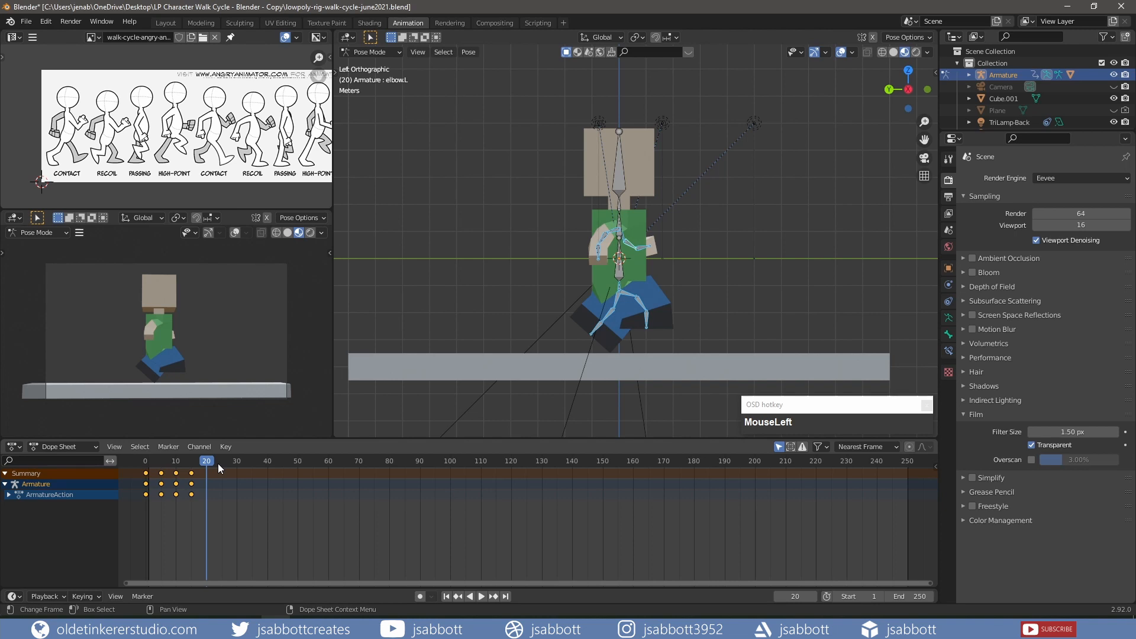
pyautogui.moveTo(221, 475)
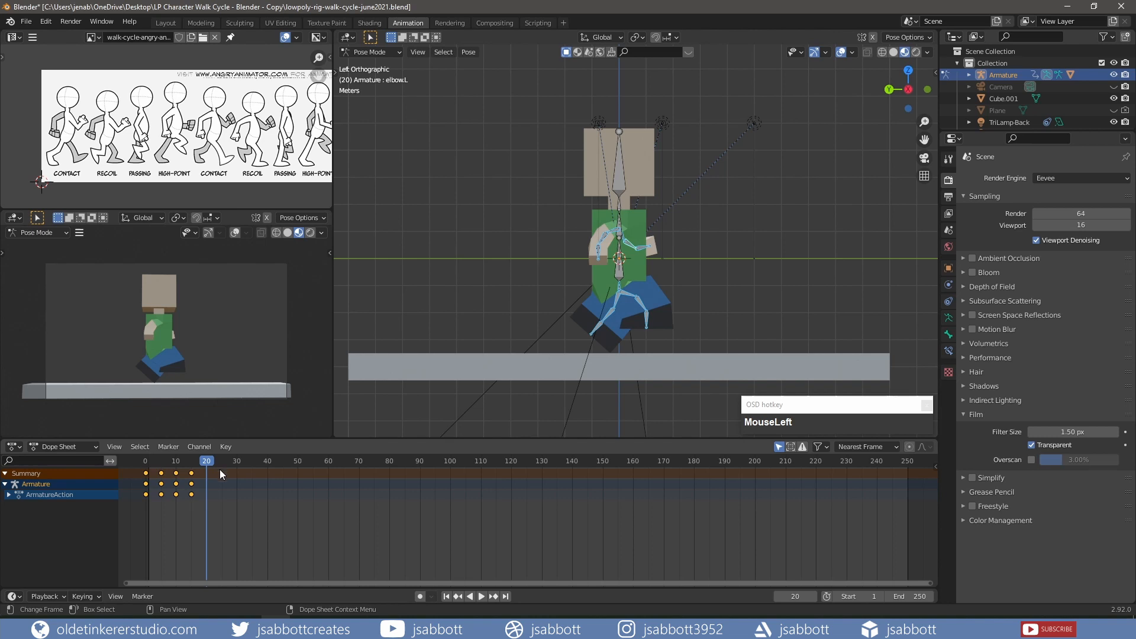
# Step: Switch the bottom area to the Graph Editor and key location and rotation at frame 20
pyautogui.click(12, 446)
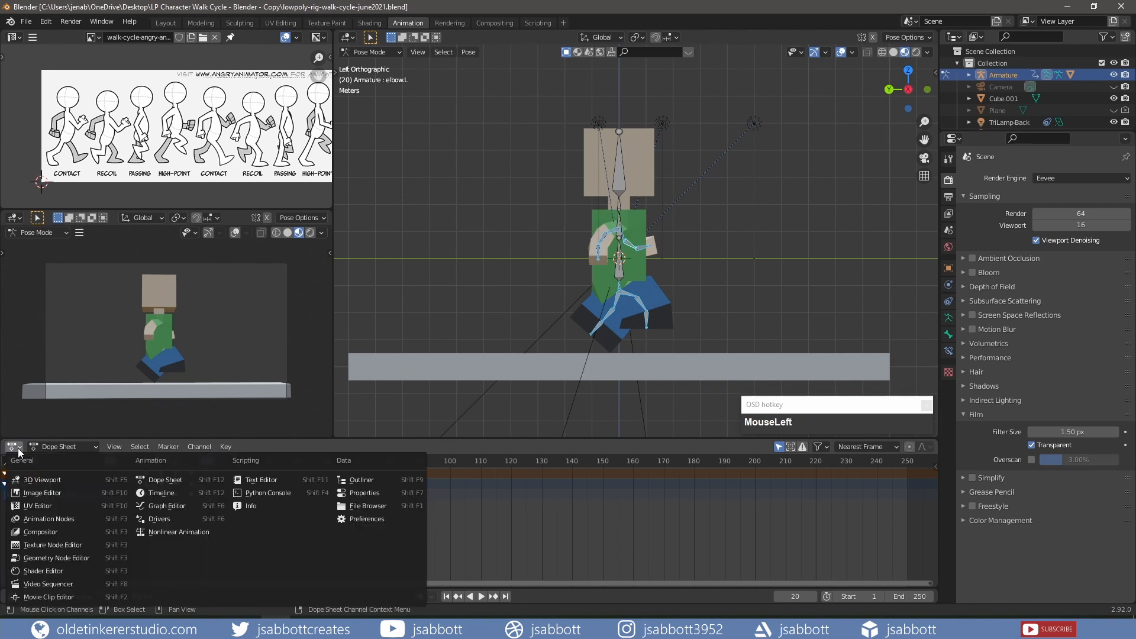
pyautogui.click(165, 505)
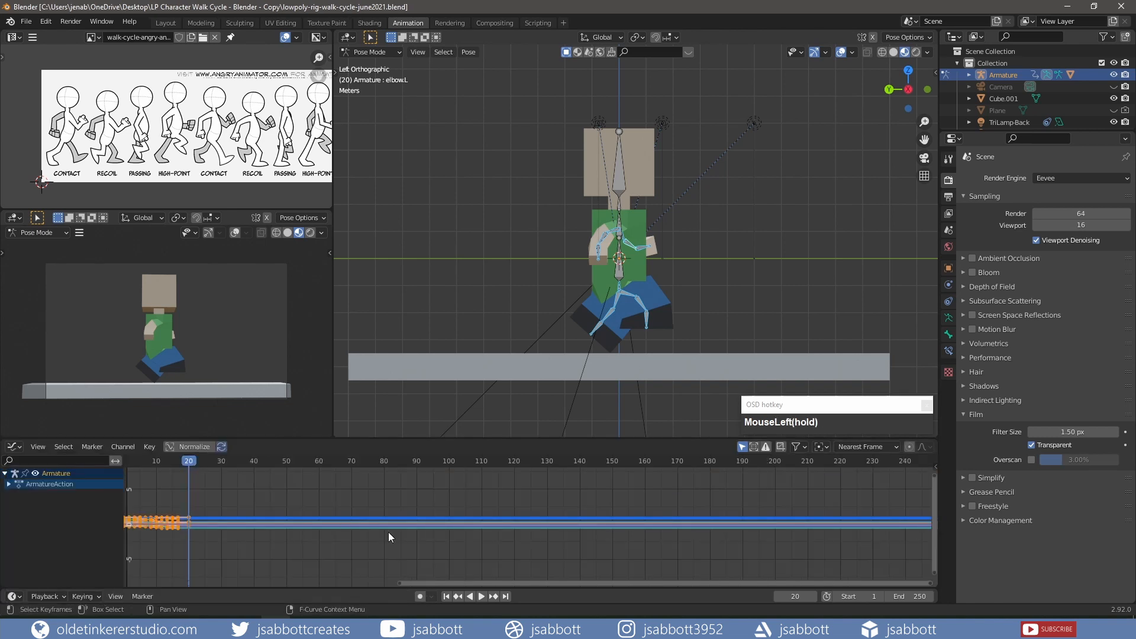
pyautogui.press('i')
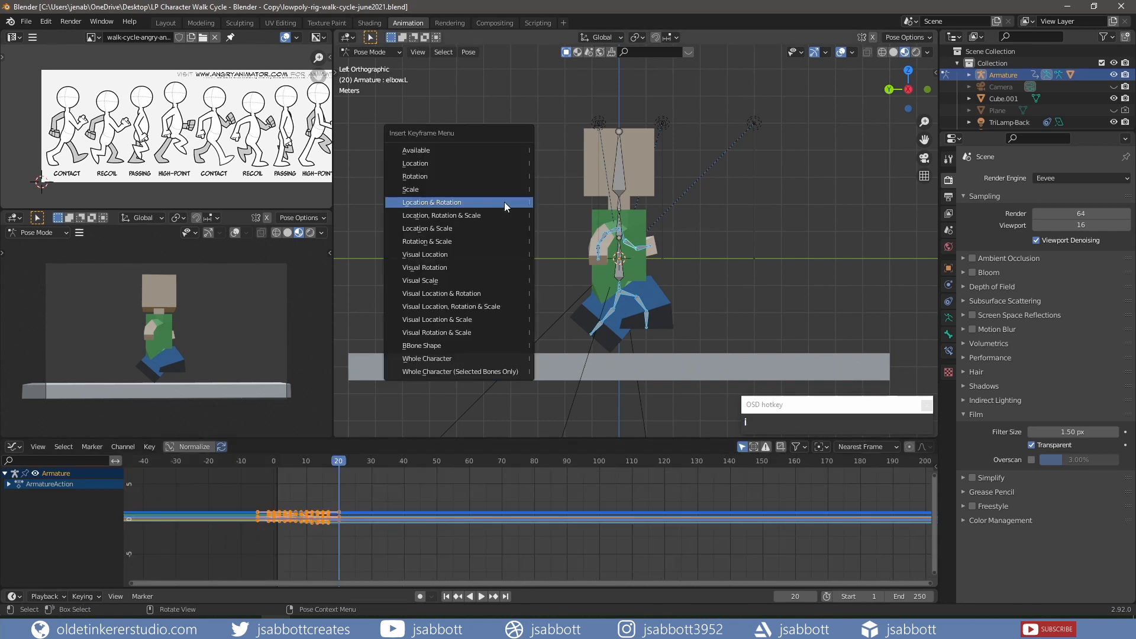
pyautogui.click(431, 202)
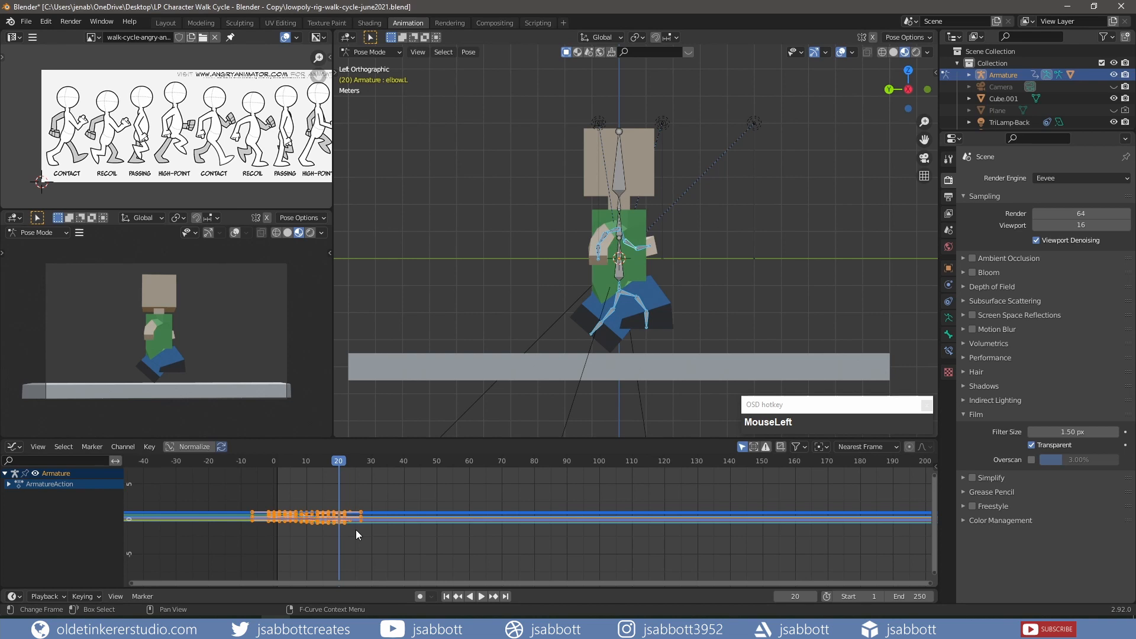
pyautogui.moveTo(349, 533)
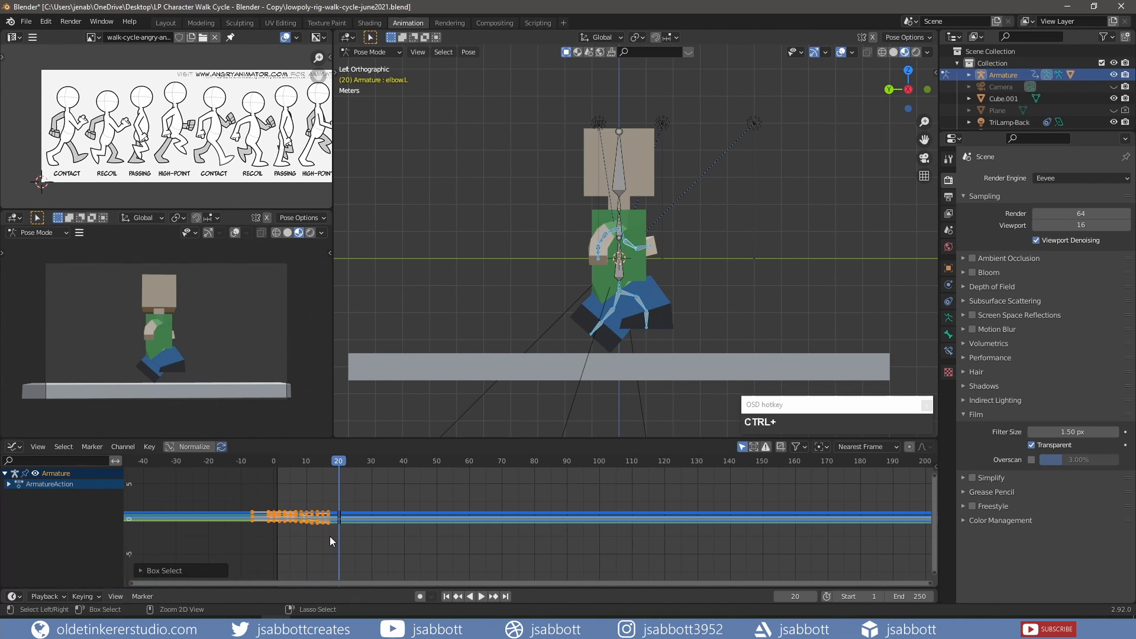
# Step: Copy and paste the poses to extend the walk keyframes further along
pyautogui.press('c')
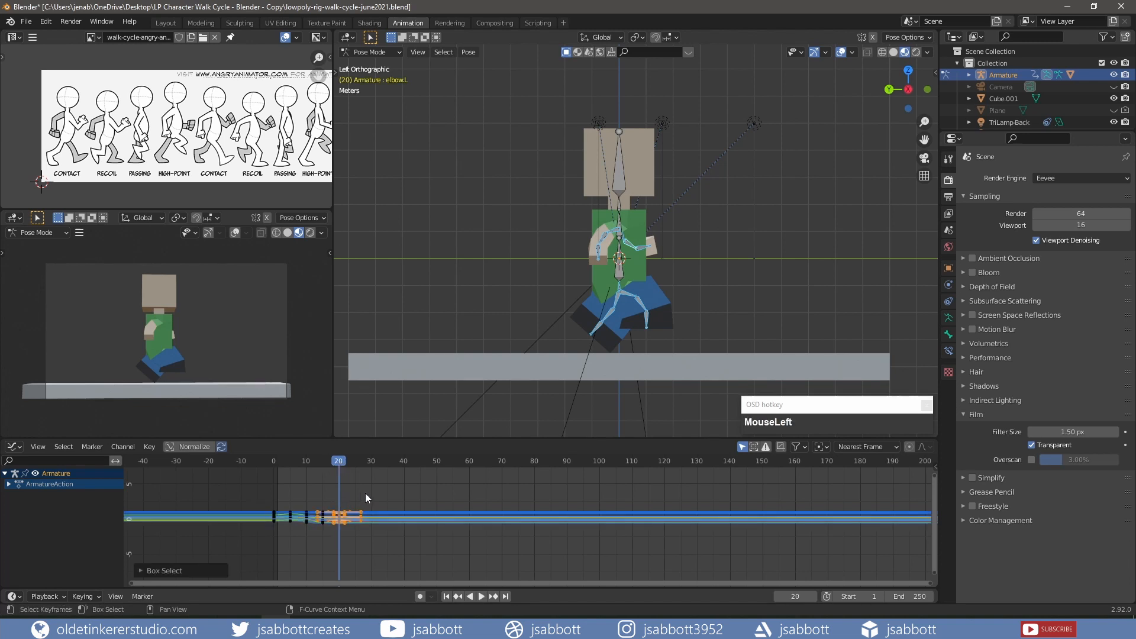
pyautogui.press('ctrl')
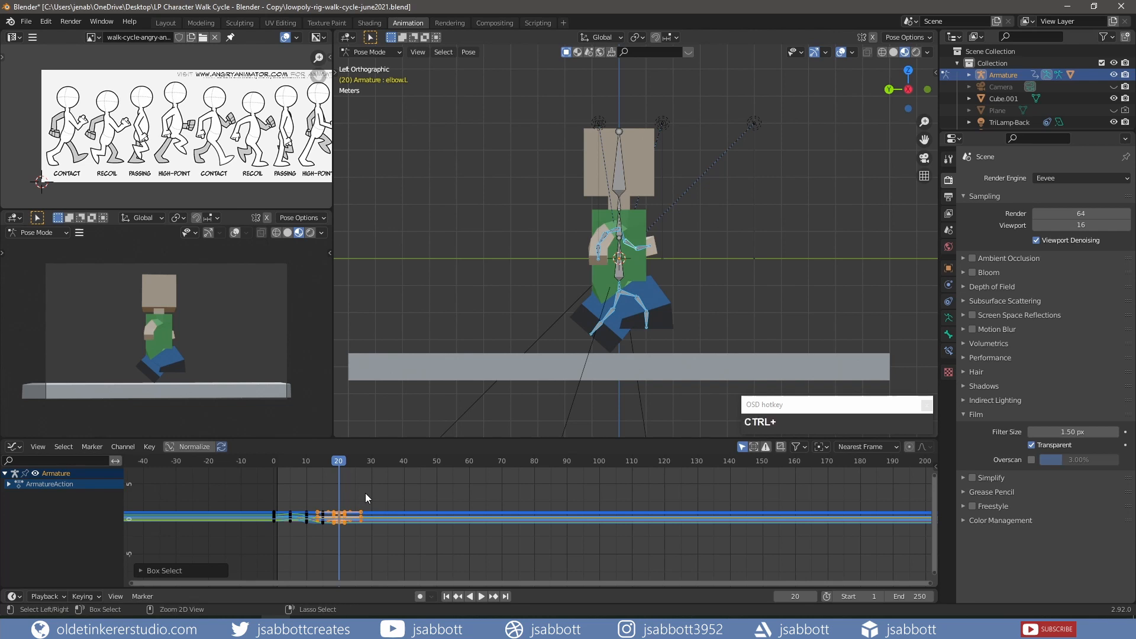
pyautogui.press('ctrl+shift+v')
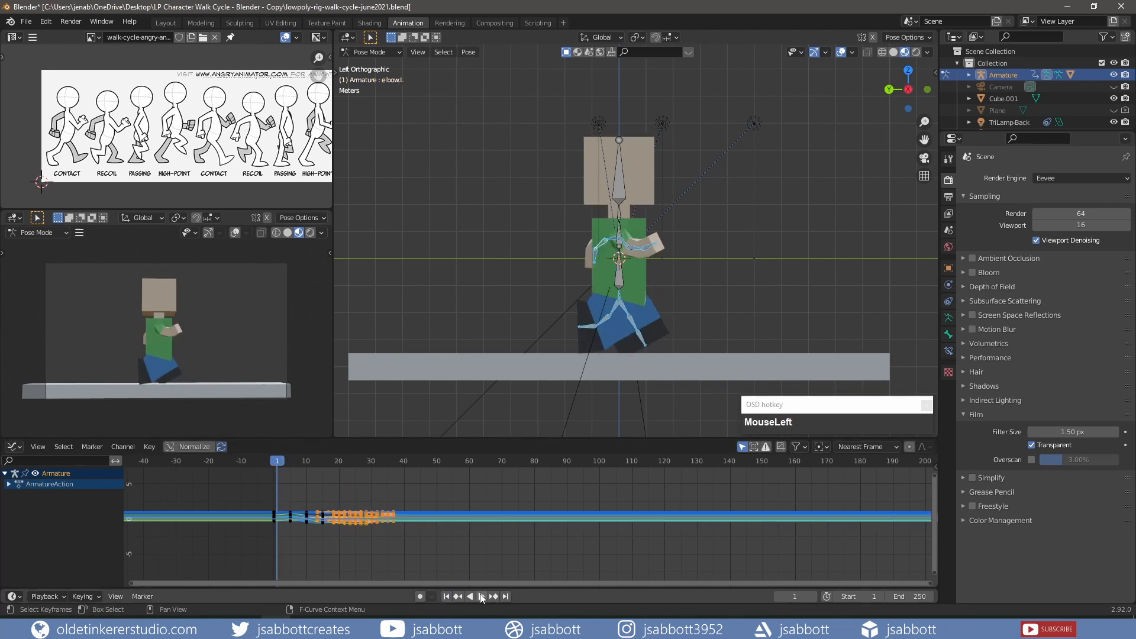
# Step: Play the walk animation through to preview the cycle, then stop playback
pyautogui.click(481, 596)
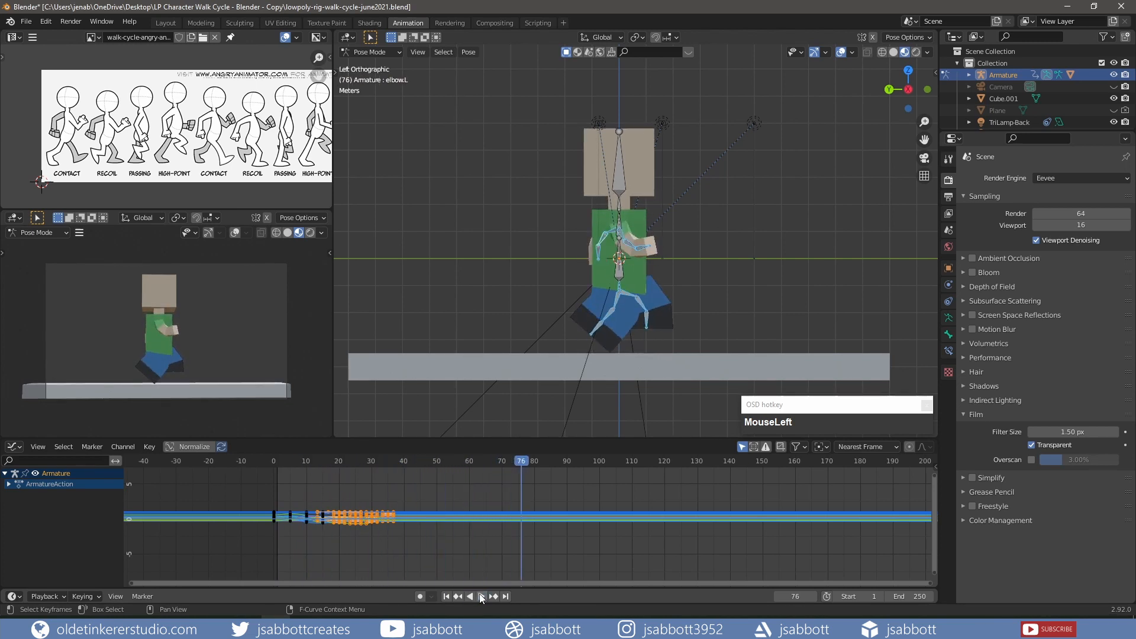
pyautogui.click(11, 447)
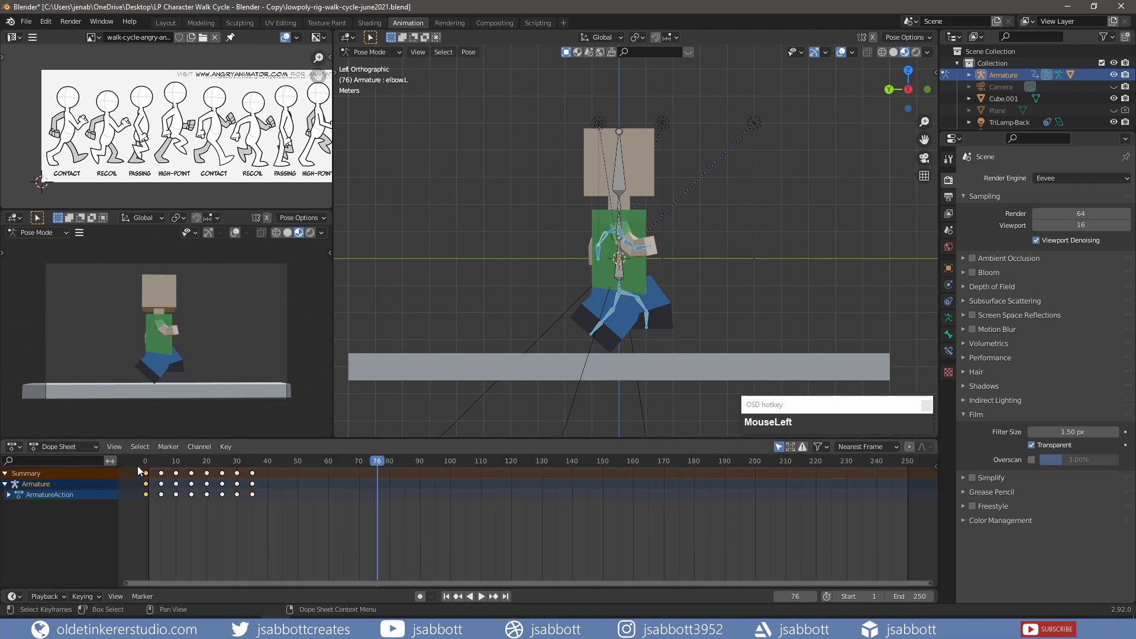
# Step: Paste the frame-0 starting pose at frame 40, then box-select all walk-cycle keyframes
pyautogui.click(315, 460)
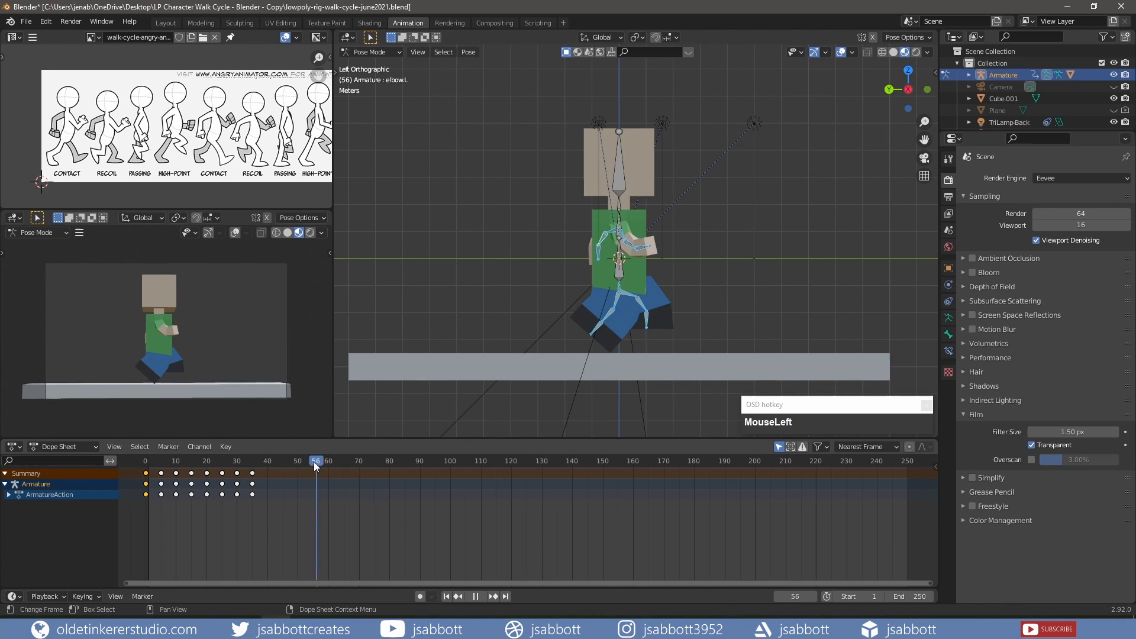
pyautogui.moveTo(314, 461); pyautogui.dragTo(267, 461)
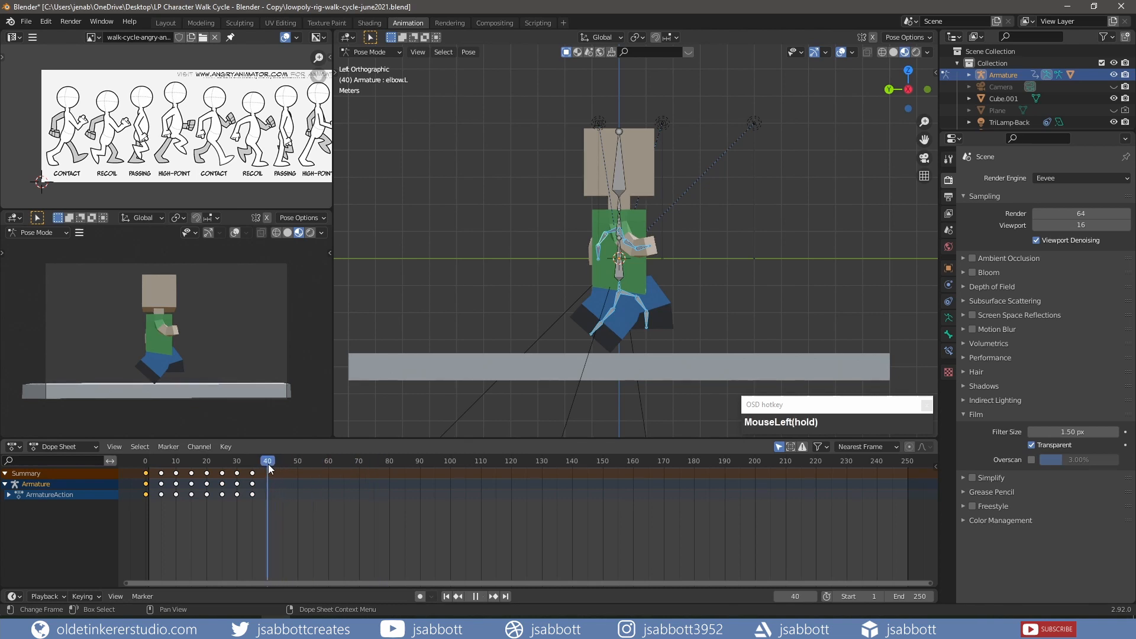
pyautogui.press('ctrl+v')
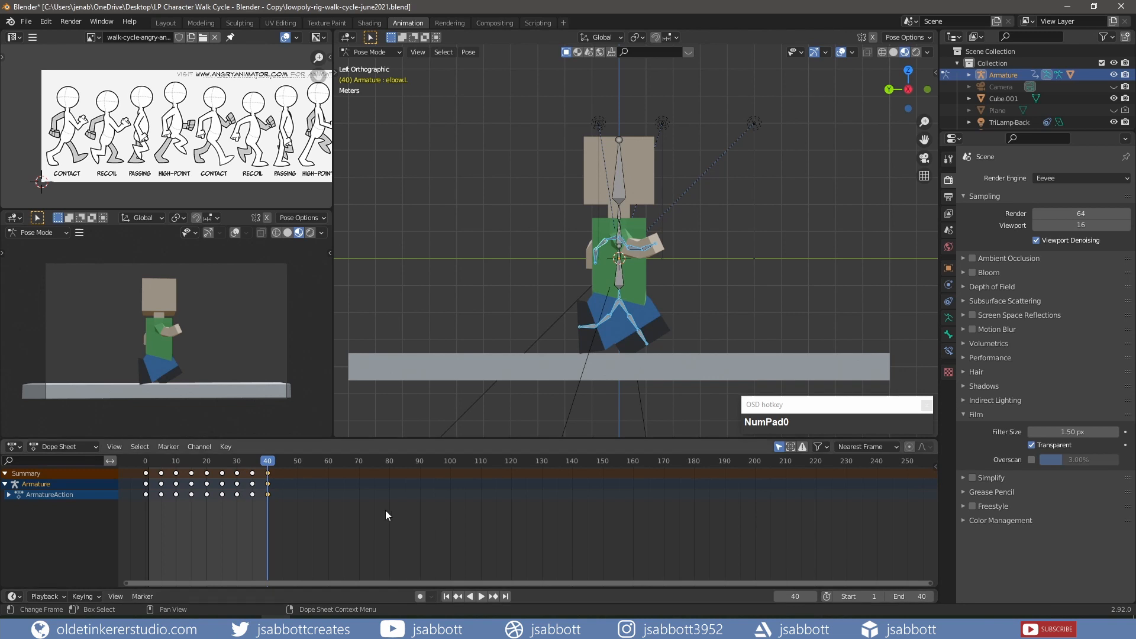
pyautogui.moveTo(285, 515)
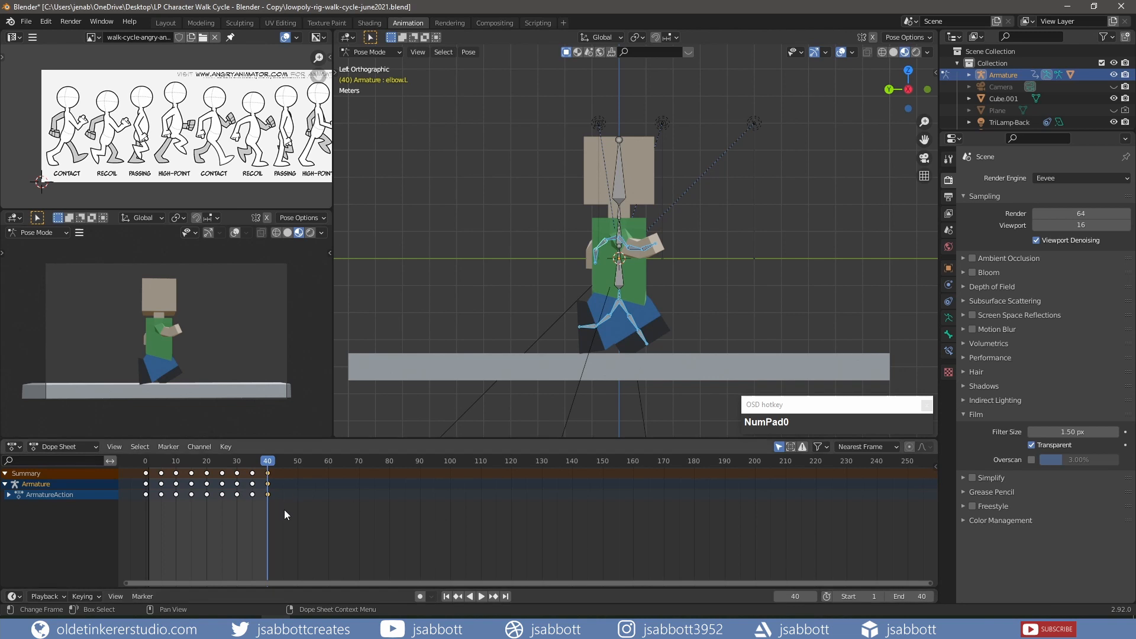
pyautogui.moveTo(134, 473); pyautogui.dragTo(282, 510)
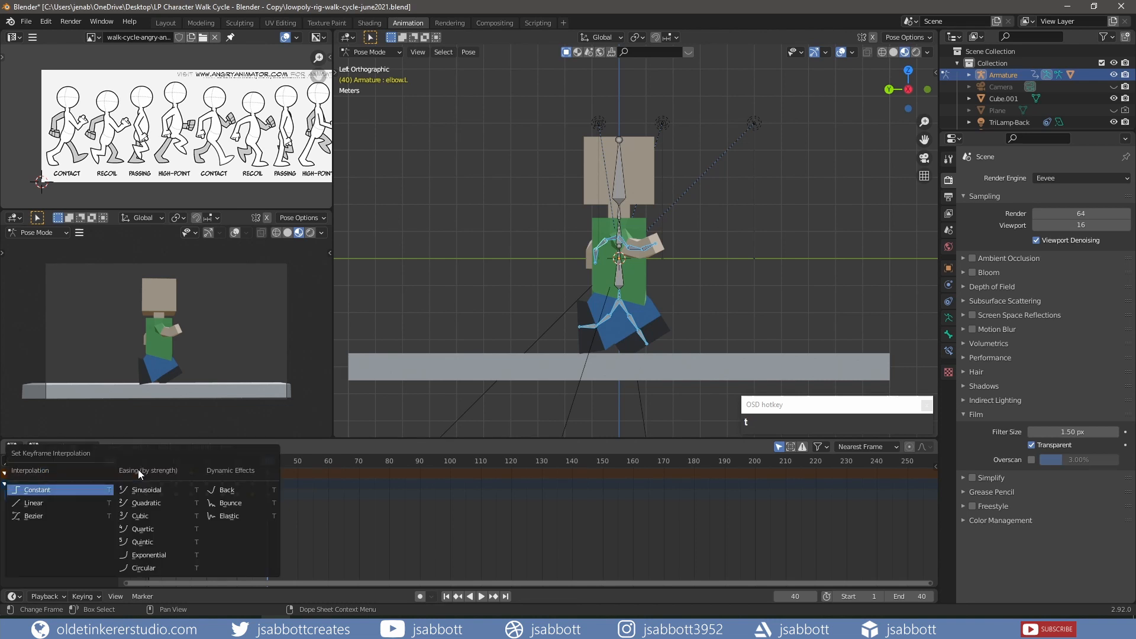
pyautogui.moveTo(39, 503)
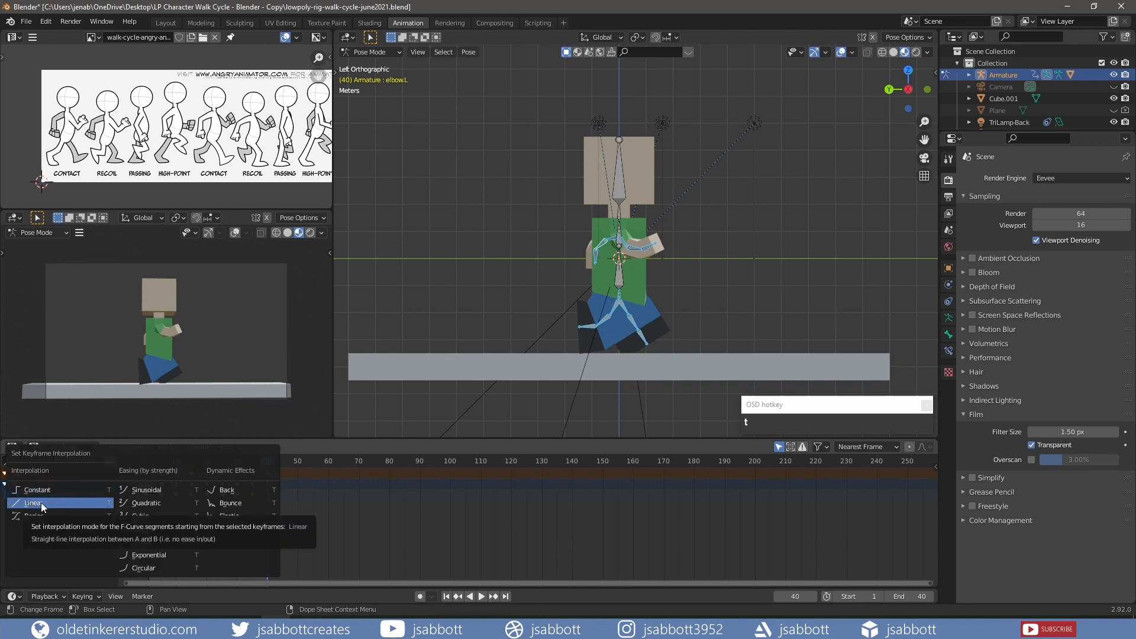
# Step: Set the selected walk-cycle keyframes from frame 0 to 40 to Linear interpolation
pyautogui.click(33, 503)
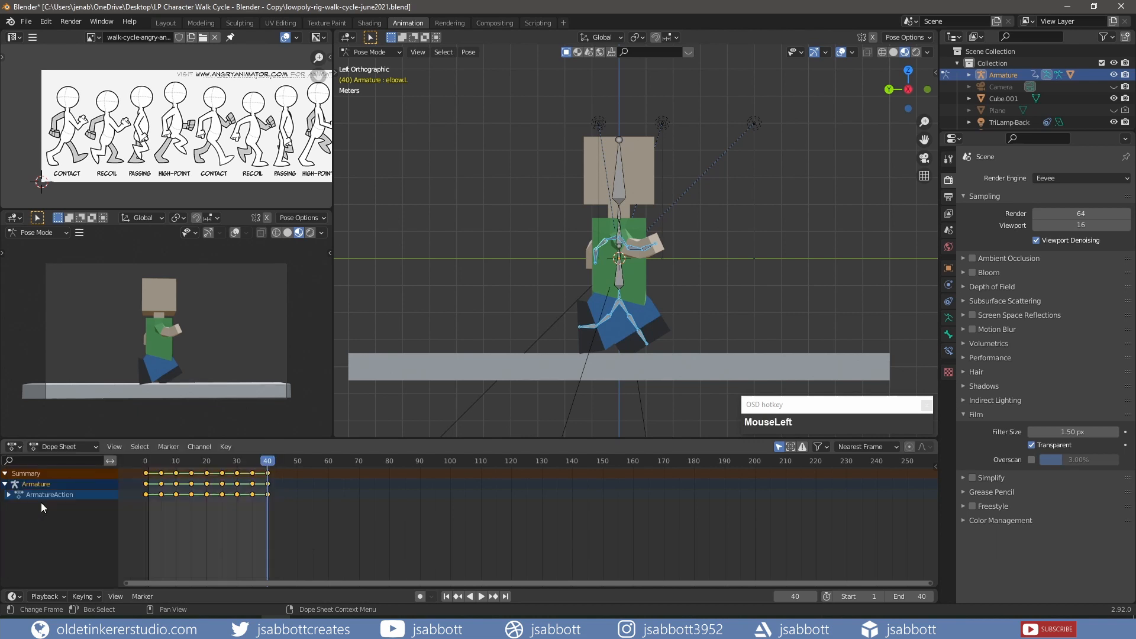